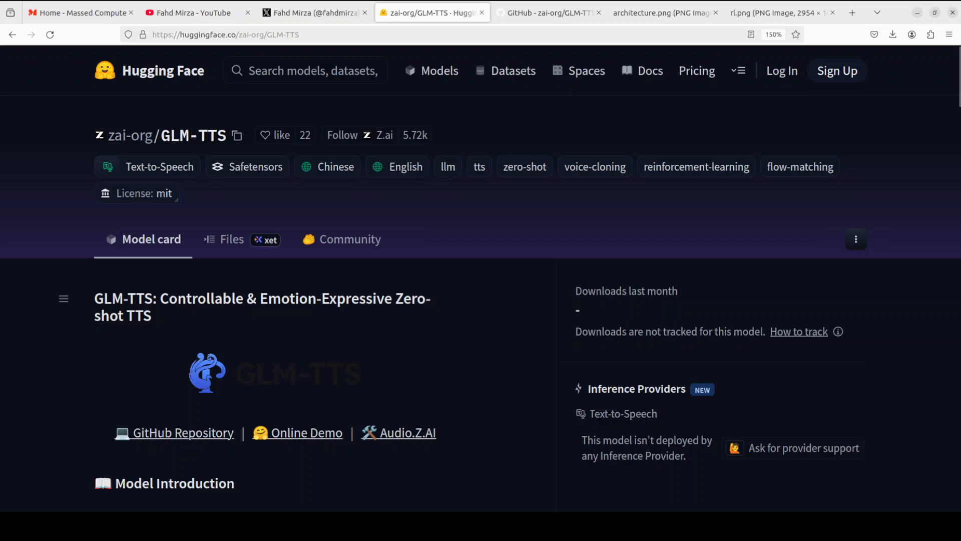
- Show the YouTube channel's GLM video results, then bring up the creator's X profile
click(190, 12)
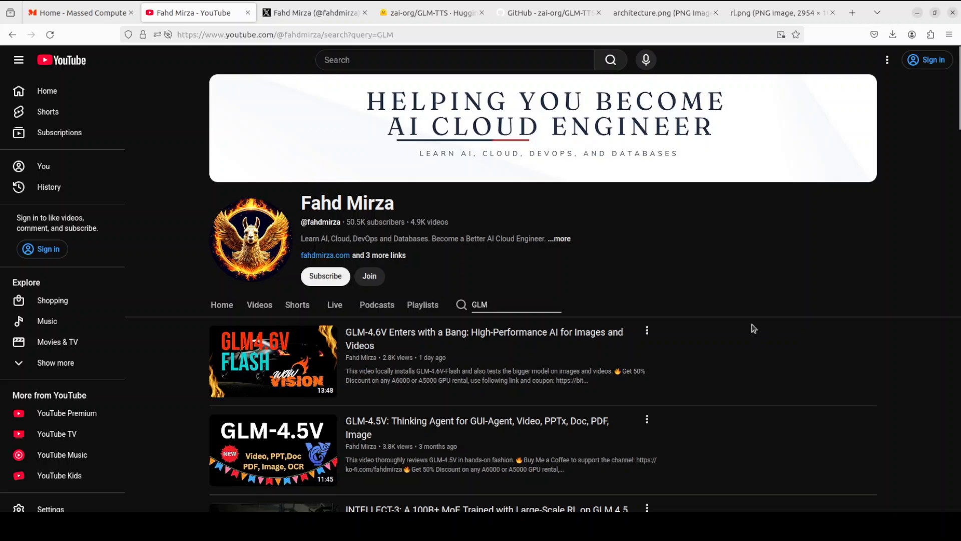
mouse_move(66, 412)
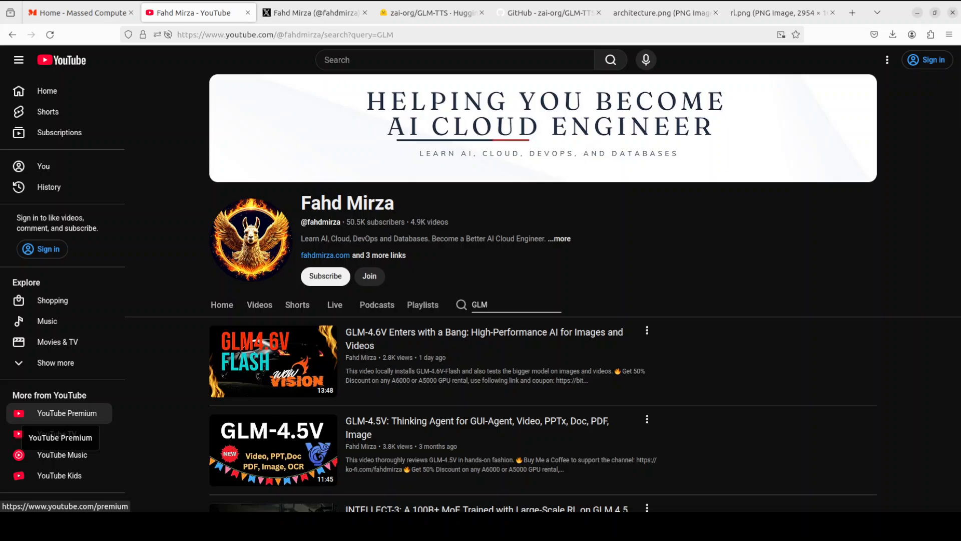
click(312, 12)
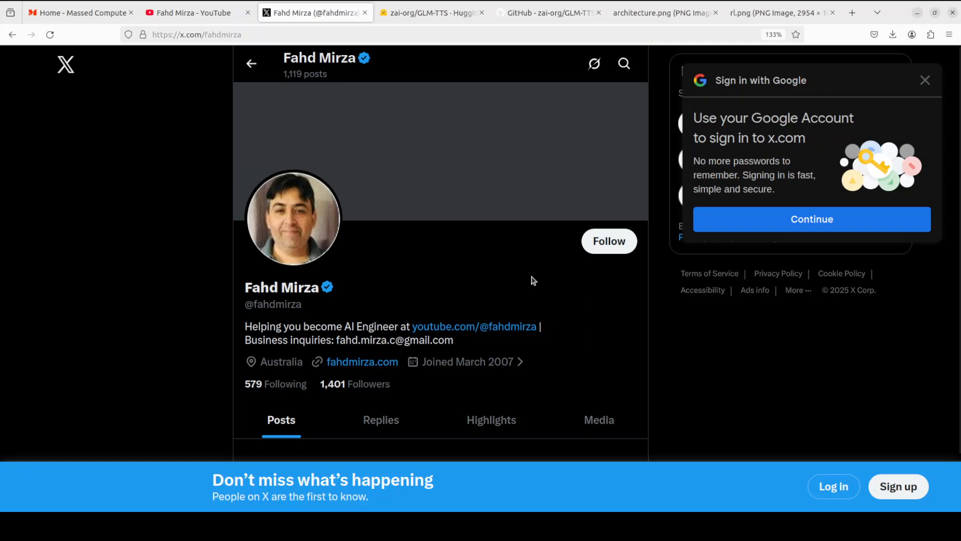
mouse_move(692, 345)
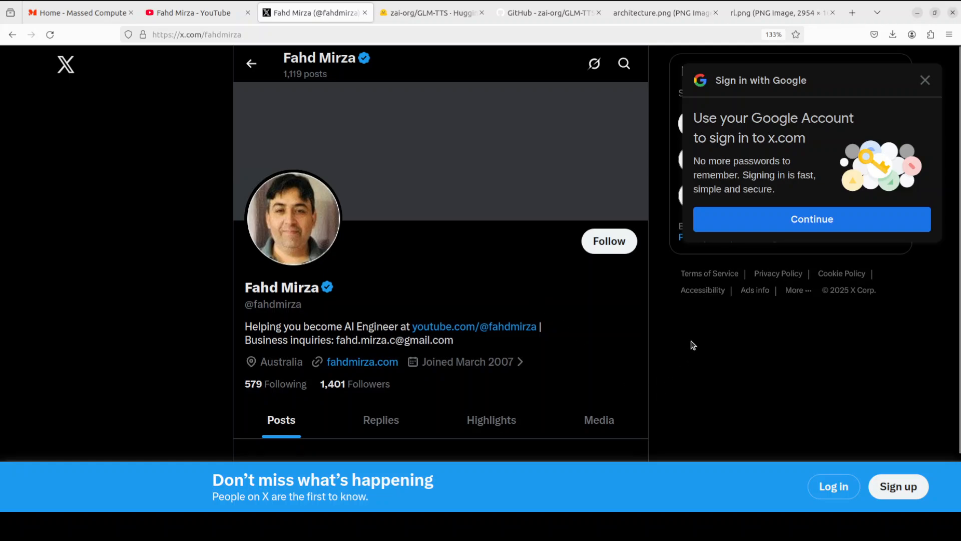
mouse_move(685, 345)
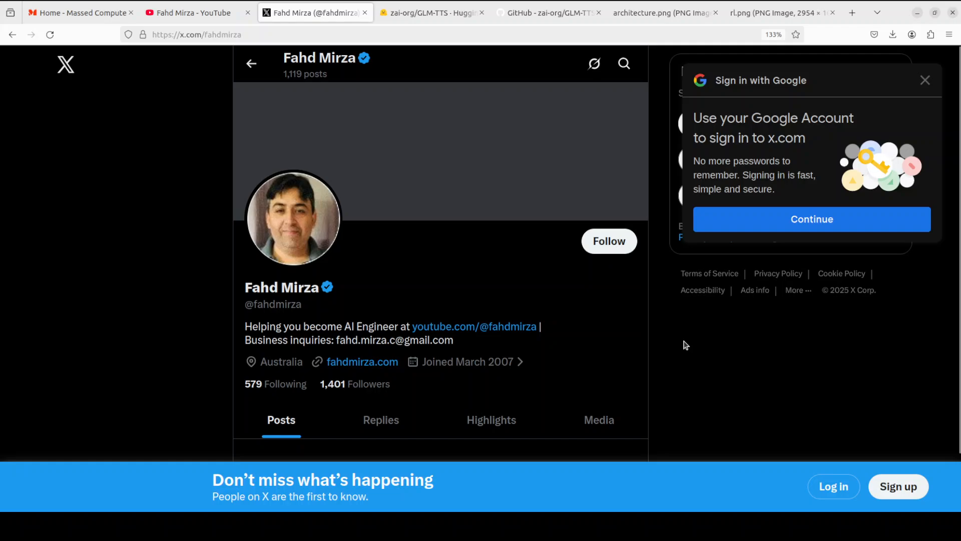
click(428, 12)
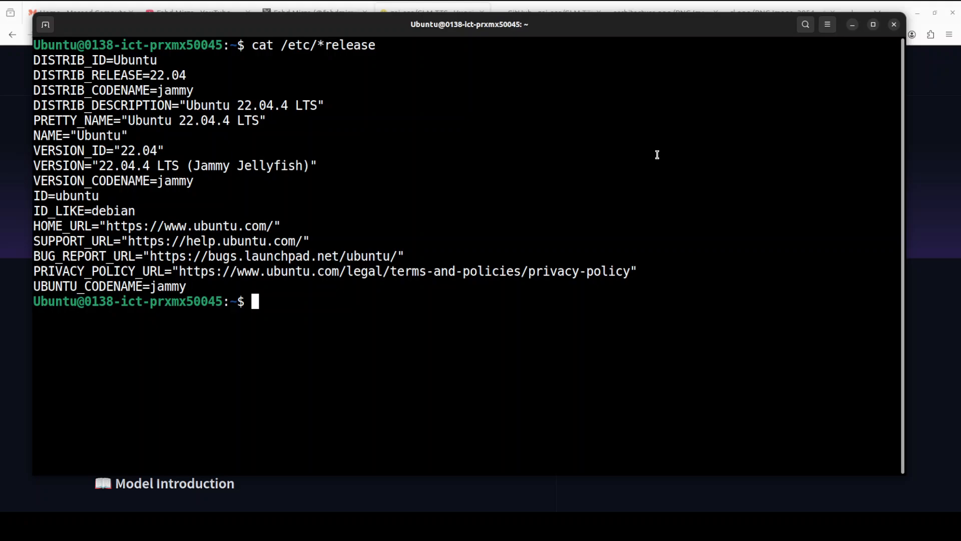
- Check the OS release and GPU, then create and activate the 'ai' Python 3.11 conda environment
text(cat /etc/*release)
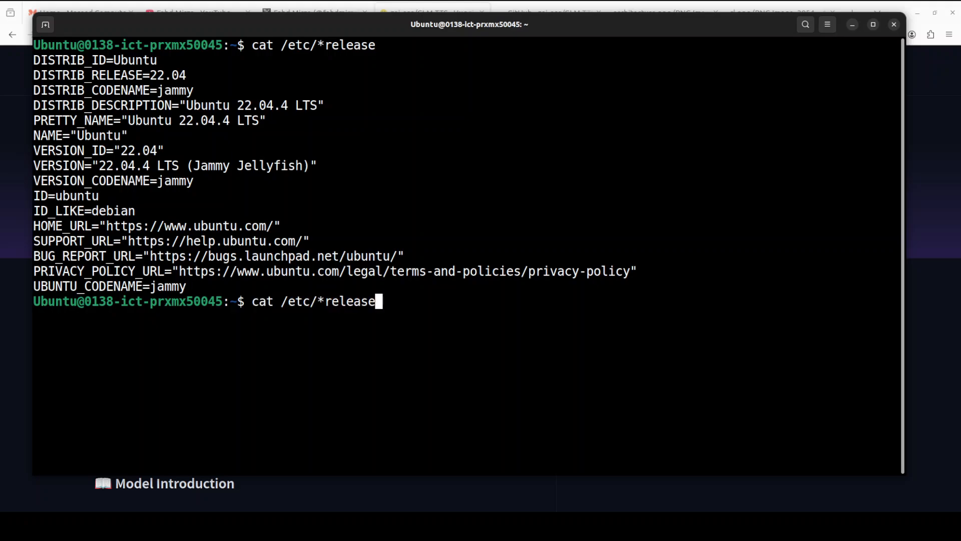
text(nvidia-smi)
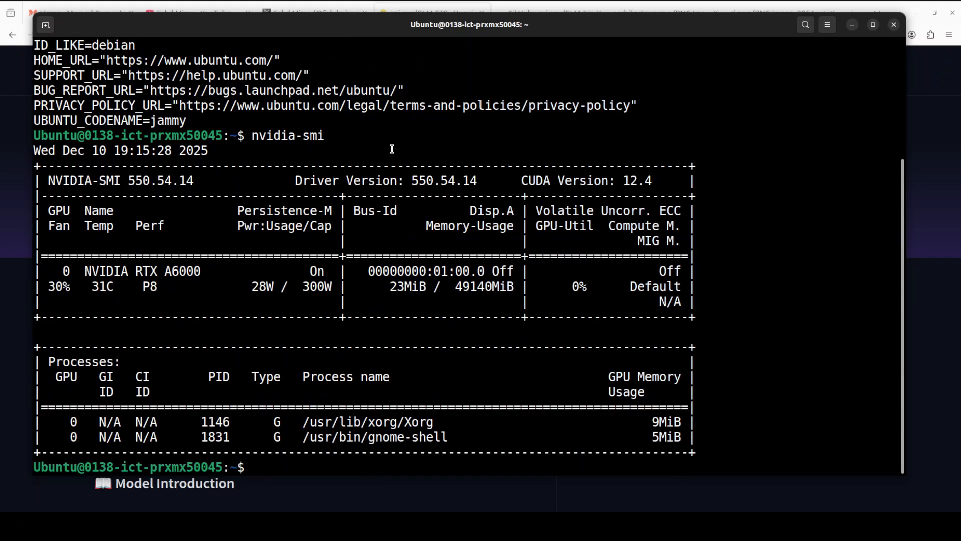
text(conda create -n ai python=3.11 -y && conda activate ai)
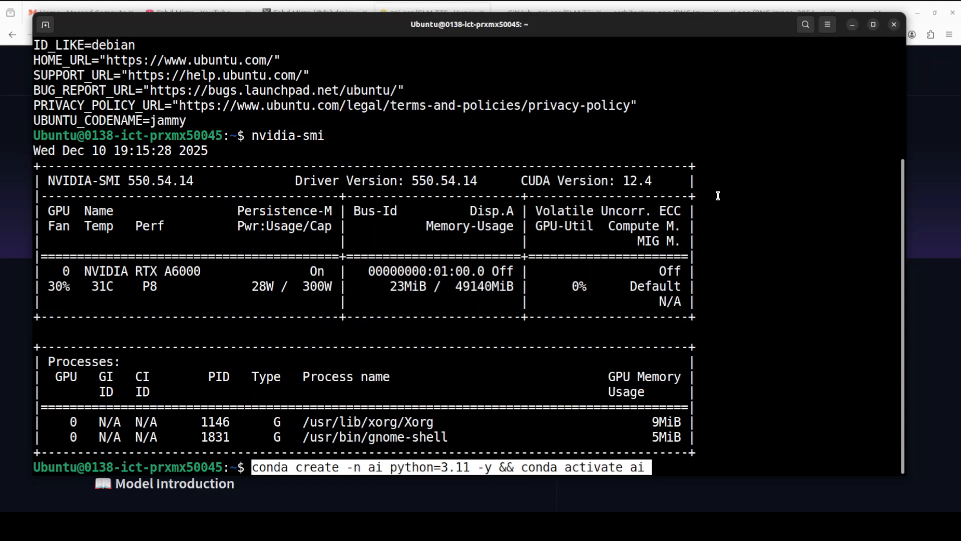
key(Return)
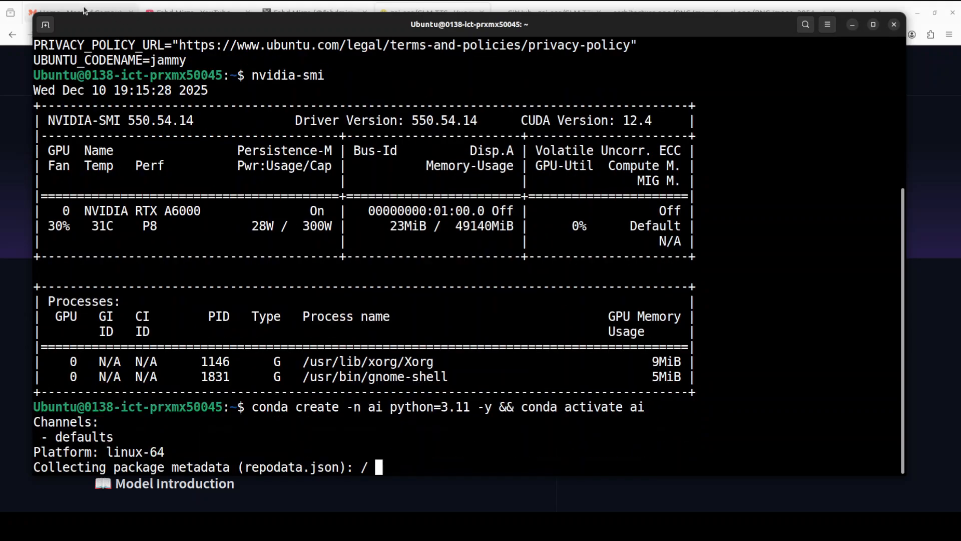
- Paste the GLM-TTS requirements install command and bring the Massed Compute page forward
click(80, 12)
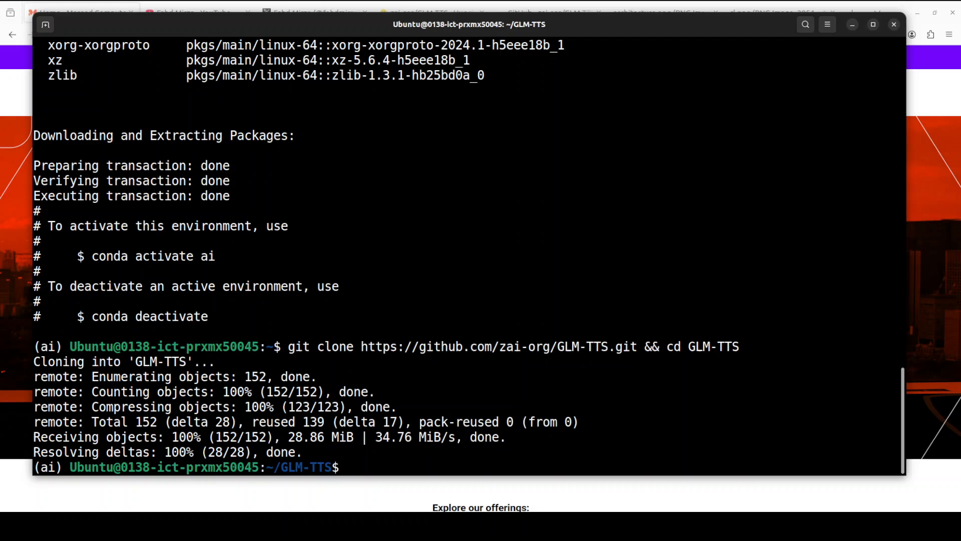
right_click(398, 243)
text(pip install -r requirements.txt)
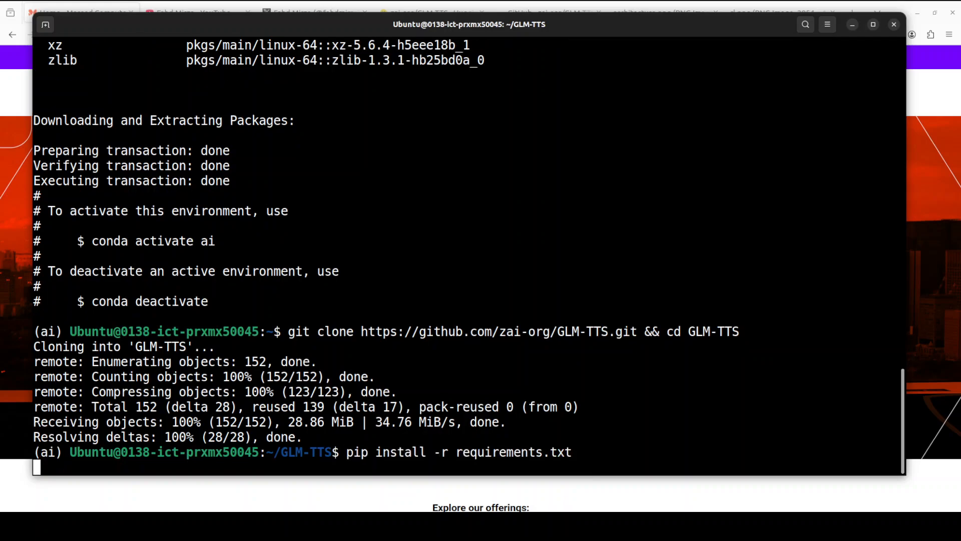
click(80, 12)
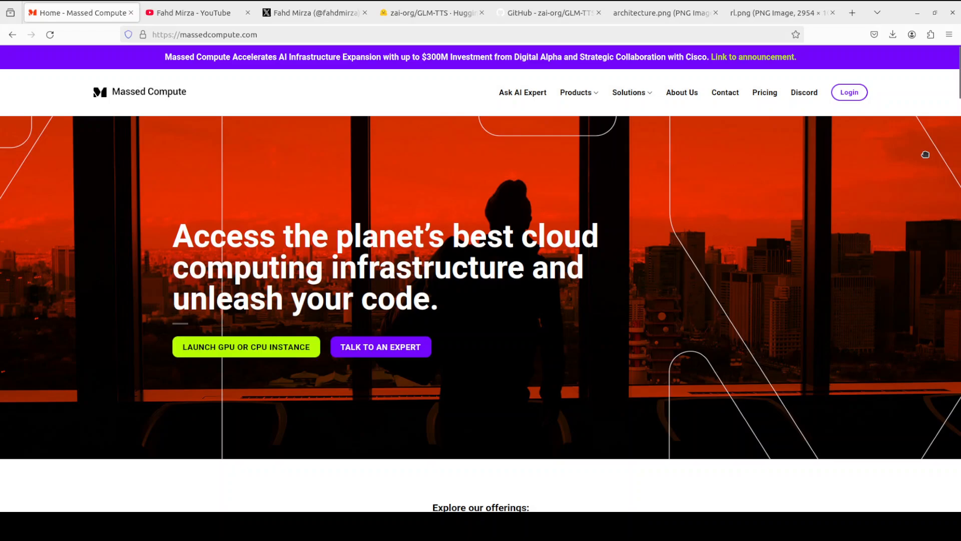
- Switch to the zai-org/GLM-TTS model card on Hugging Face
click(432, 12)
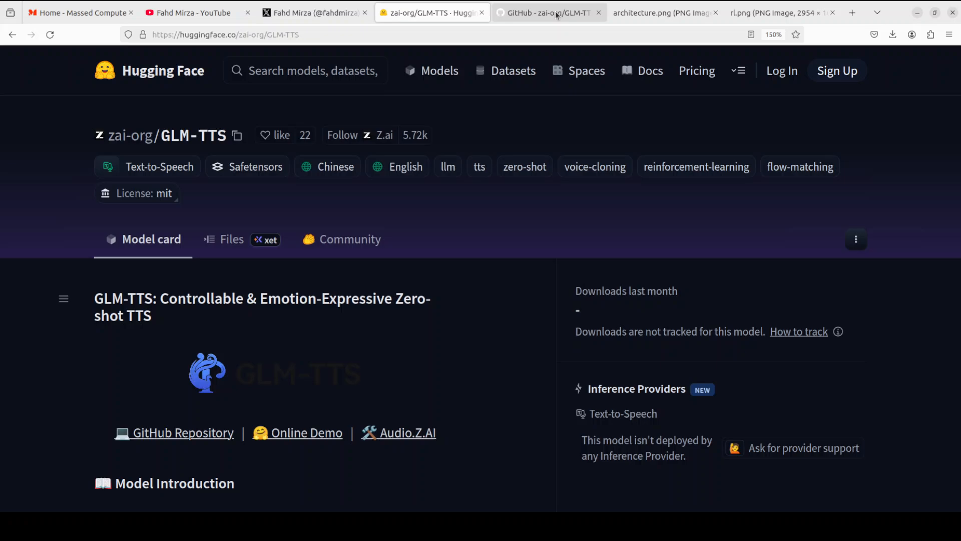
- Open the zai-org/GLM-TTS GitHub README showing its two-stage LLM and Flow introduction
click(547, 12)
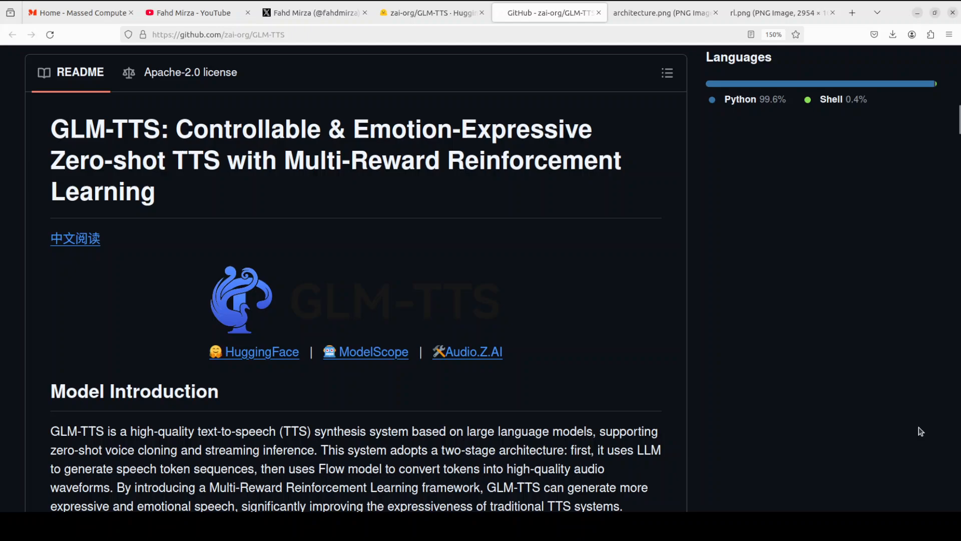
mouse_move(854, 395)
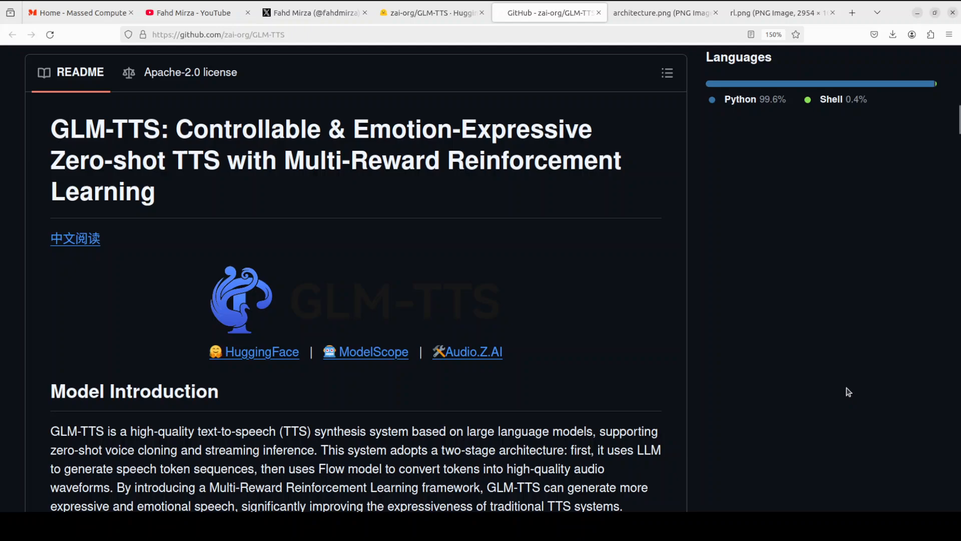
mouse_move(844, 388)
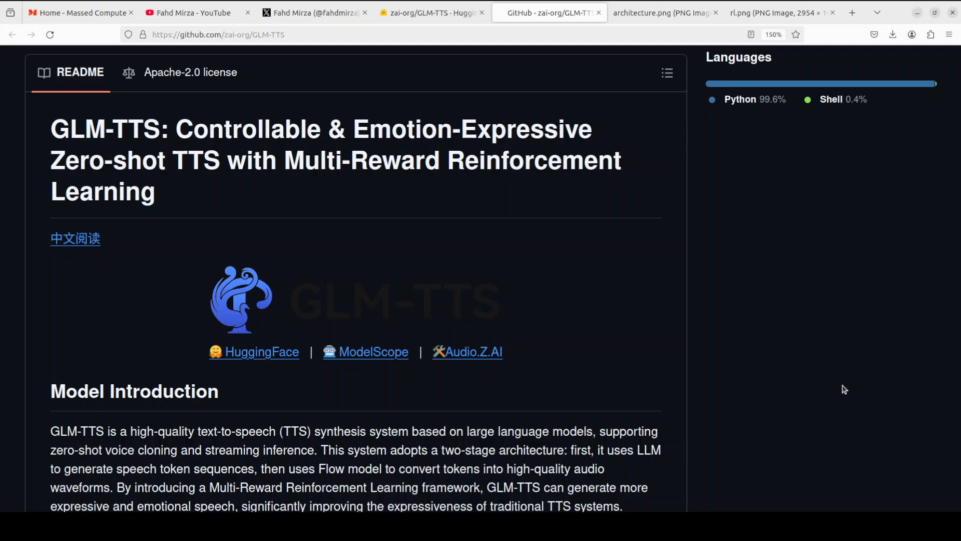
- View architecture.png, tracing text and speech tokens through GLM-TTS, Flow and vocoder
click(662, 12)
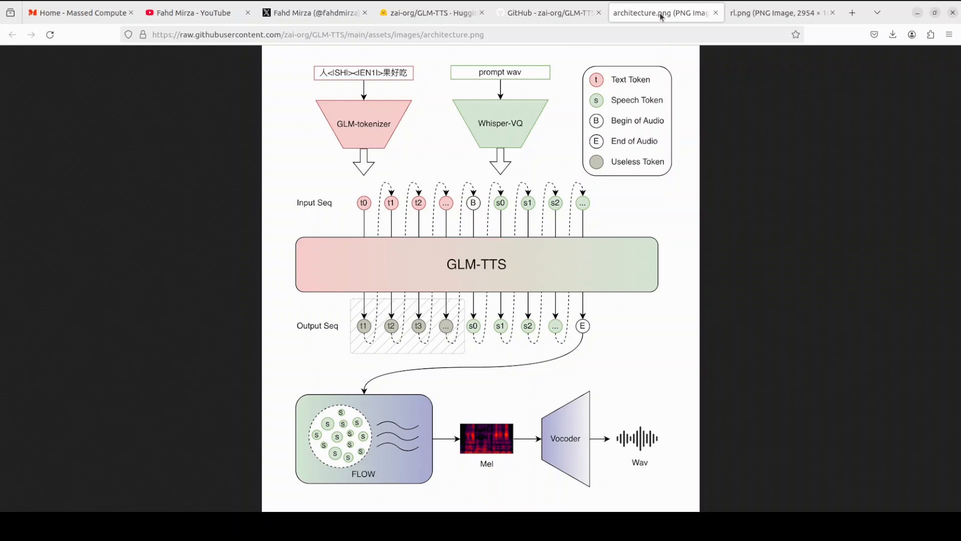
mouse_move(800, 312)
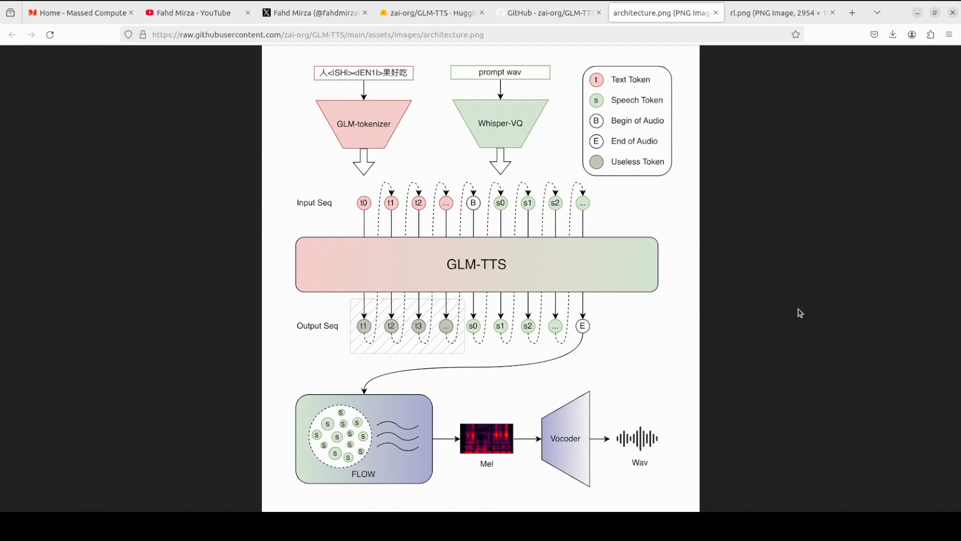
mouse_move(629, 270)
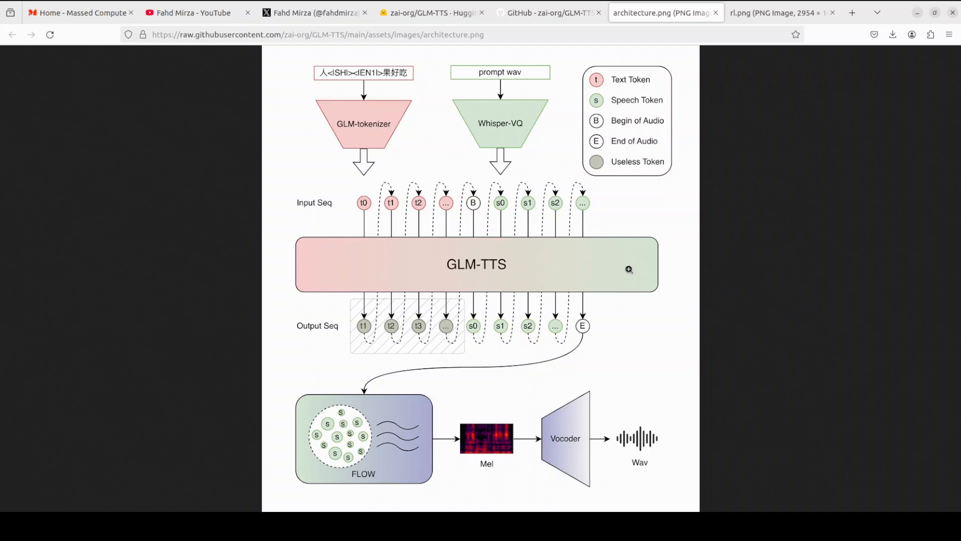
mouse_move(735, 286)
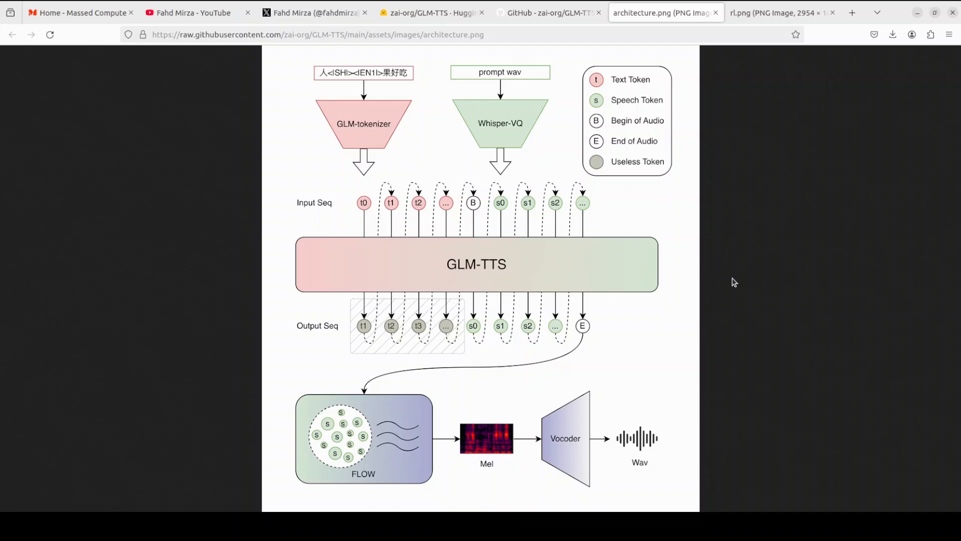
mouse_move(701, 279)
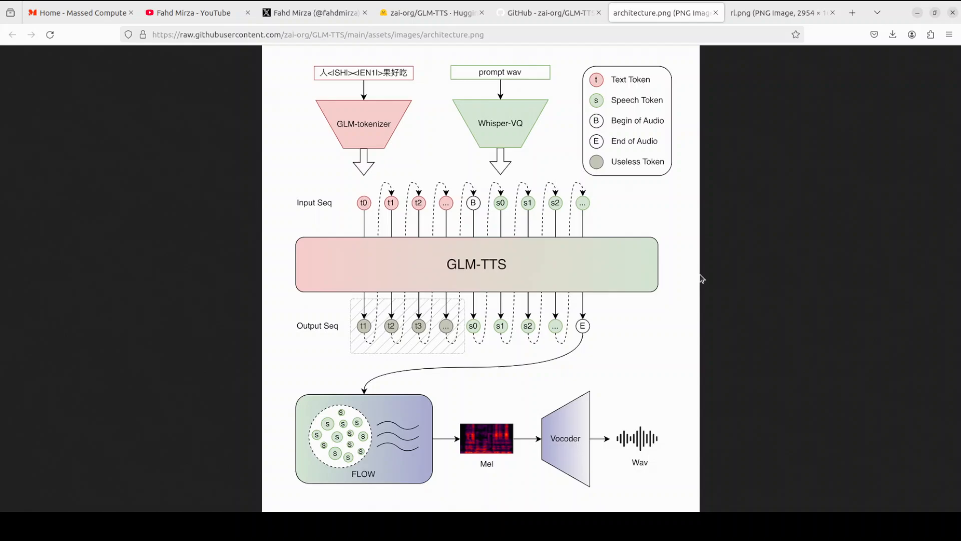
mouse_move(691, 275)
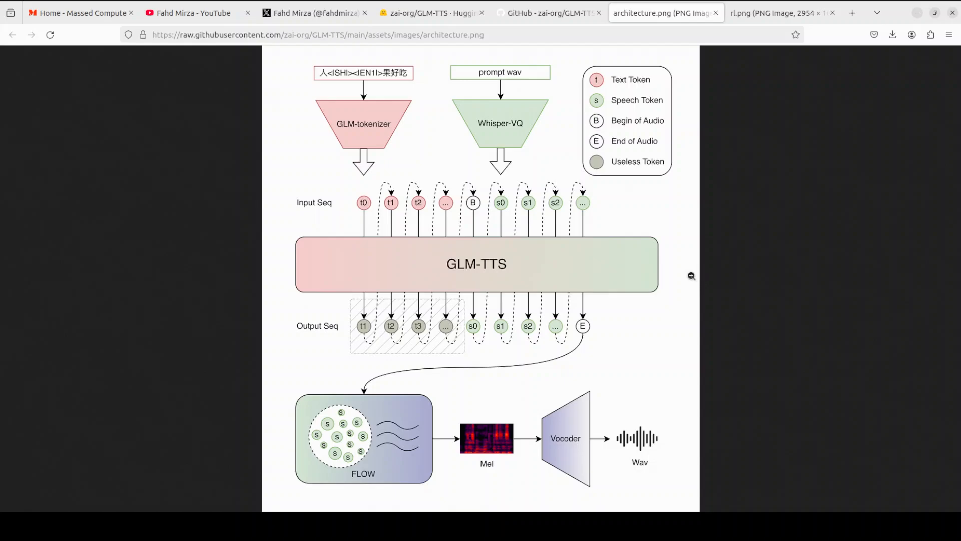
mouse_move(690, 272)
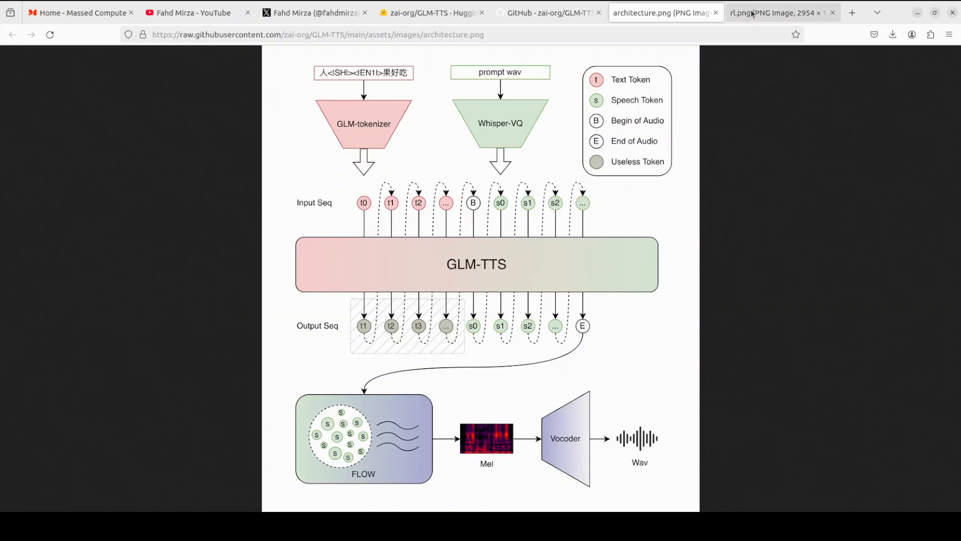
- Look over the rl.png diagram, then return to the terminal showing requirements installed
click(779, 12)
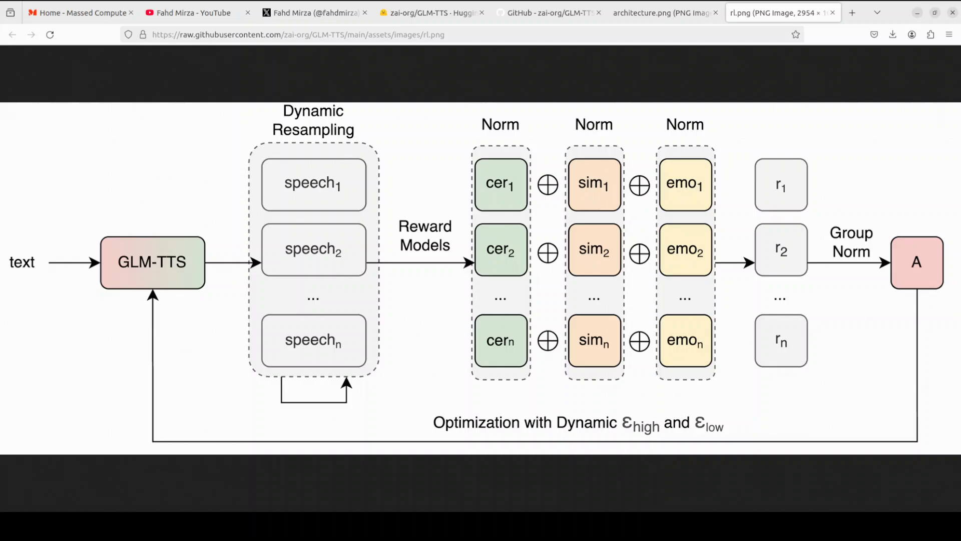
click(432, 12)
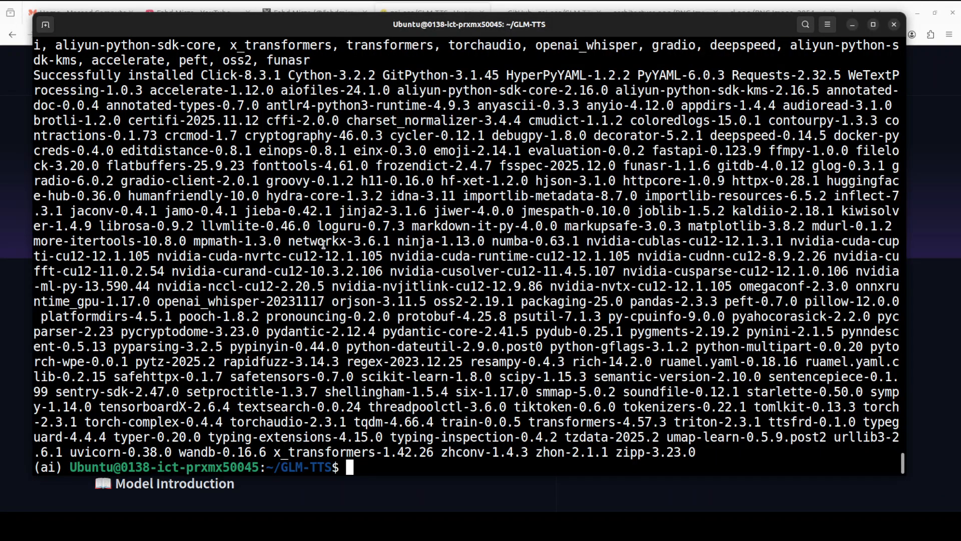
- Clear the screen, make the ckpt folder, and paste the hub upgrade and GLM-TTS download commands
text(clear)
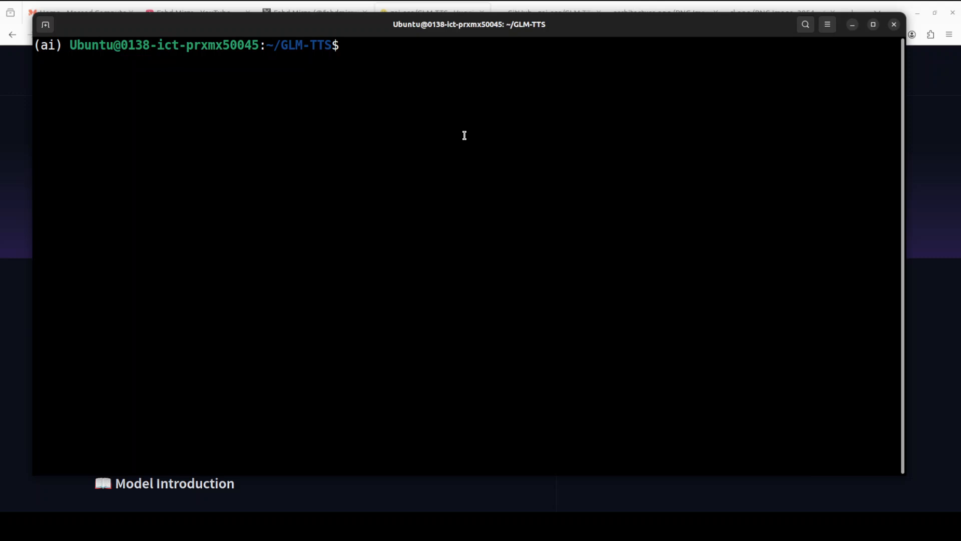
text(mkdir -p ckpt)
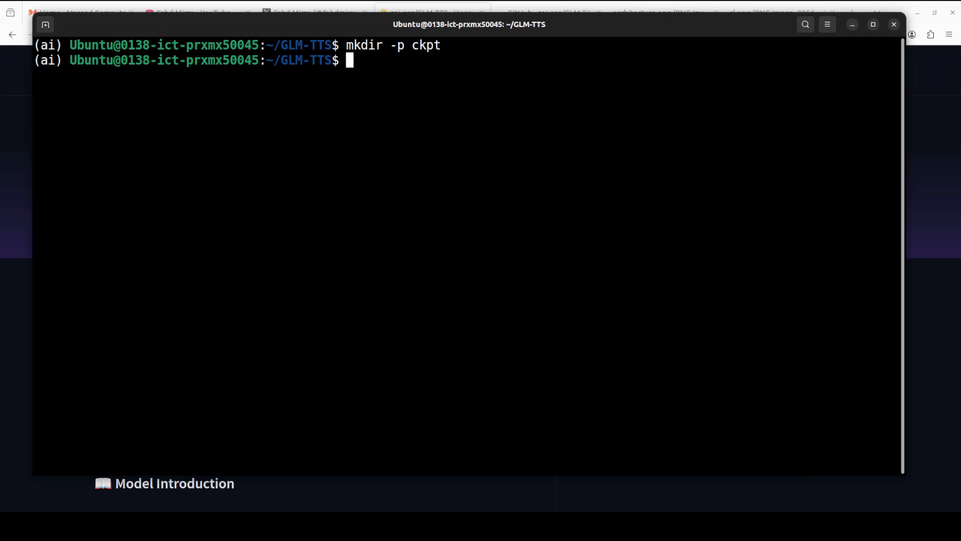
right_click(358, 89)
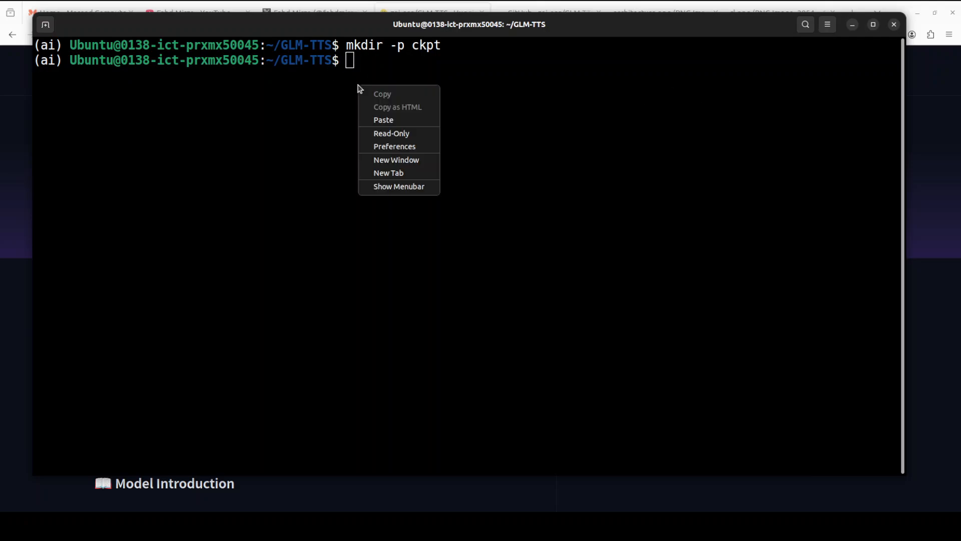
click(382, 119)
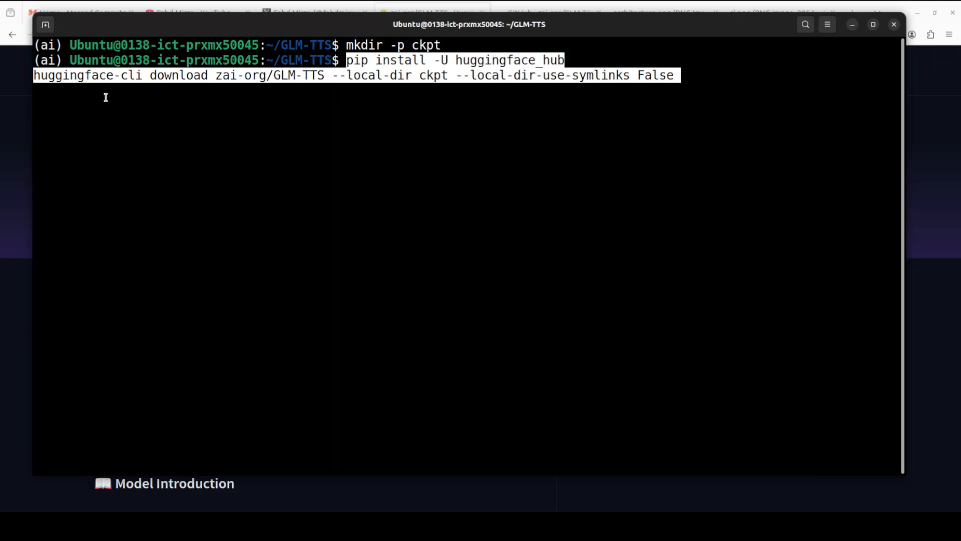
mouse_move(289, 98)
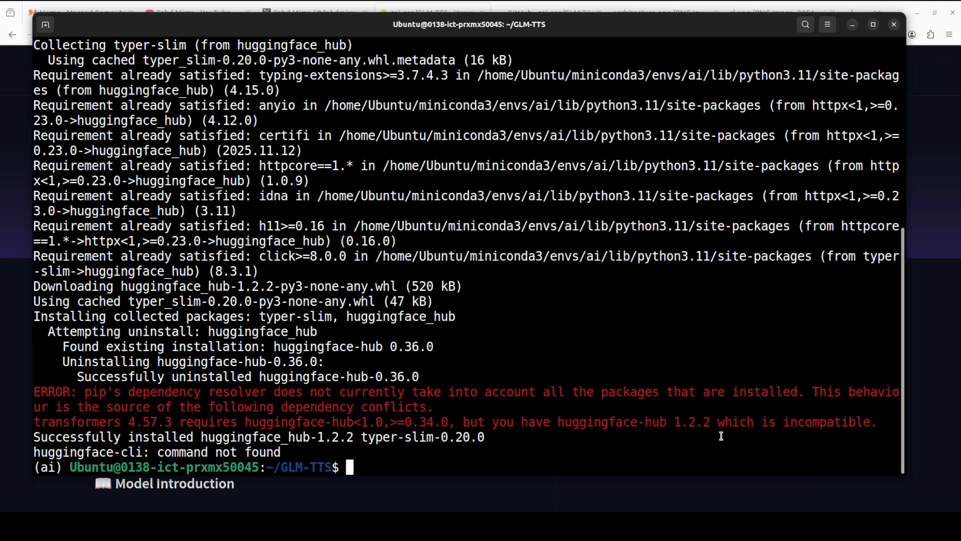
- Rerun the zai-org/GLM-TTS download into ckpt using hf instead of huggingface-cli
text(huggingface-cli download zai-org/GLM-TTS --local-dir ckpt --local-dir-use-symlinks False)
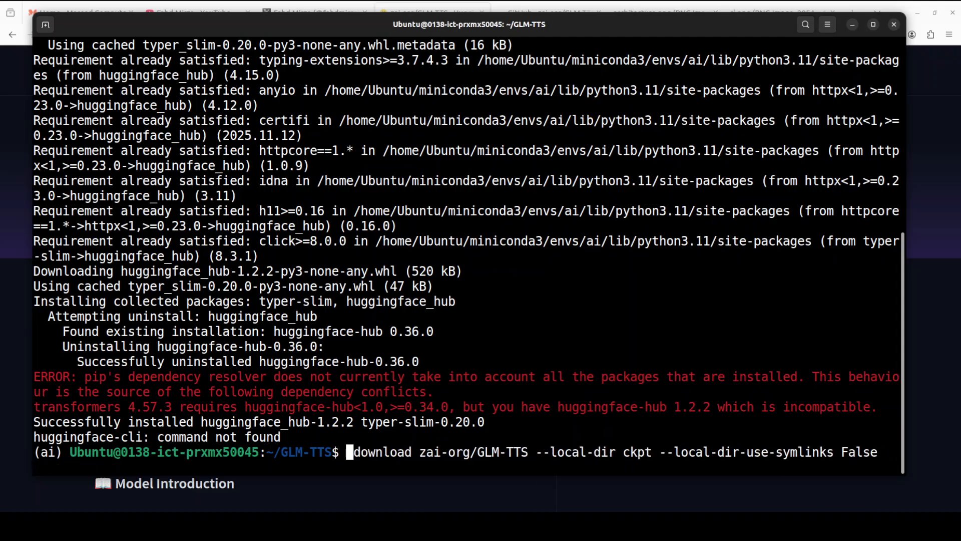
text(hf)
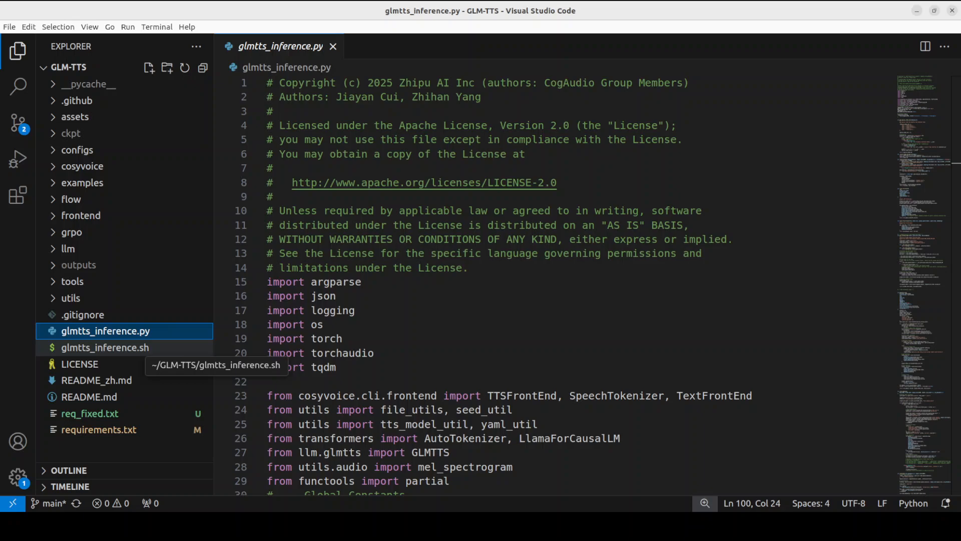
mouse_move(105, 331)
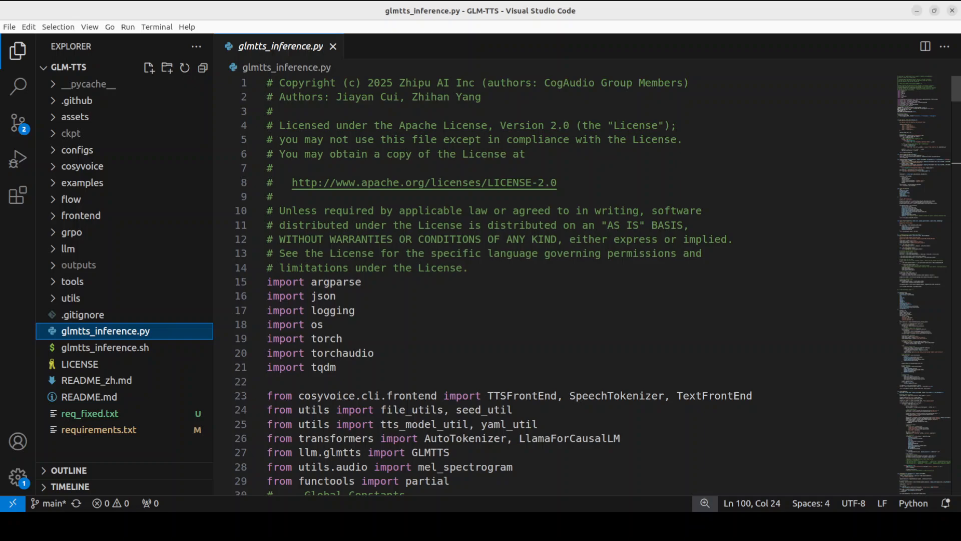
mouse_move(82, 183)
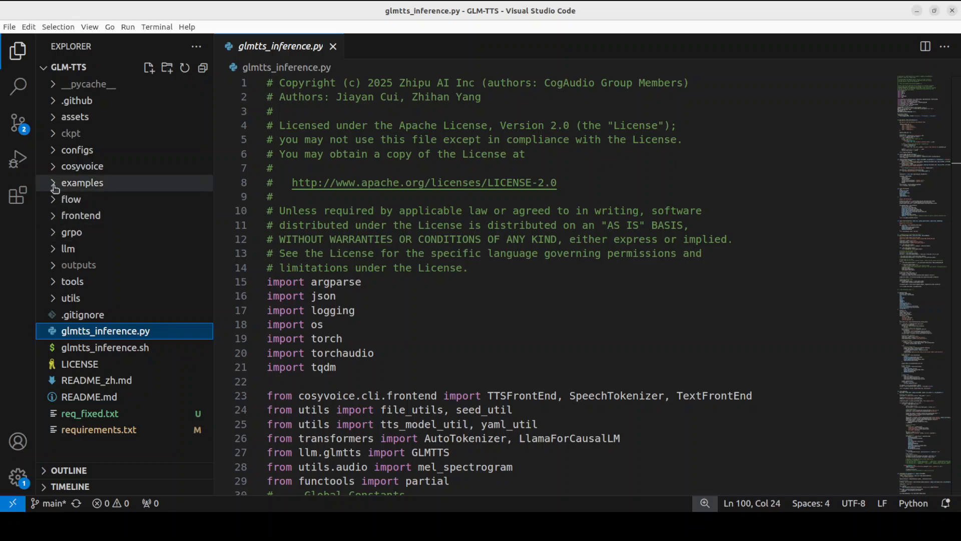
- Expand the examples folder in VS Code and open example_zh.jsonl
click(82, 183)
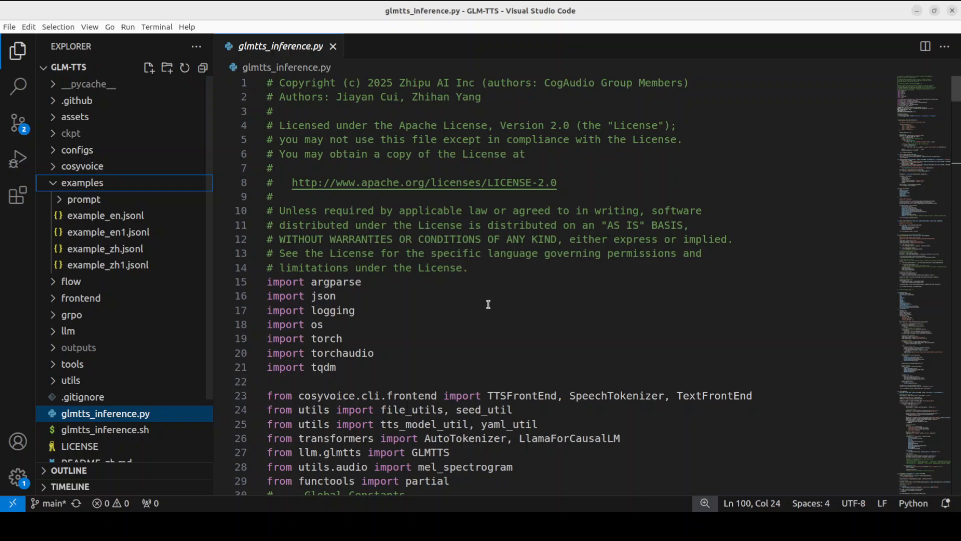
mouse_move(464, 305)
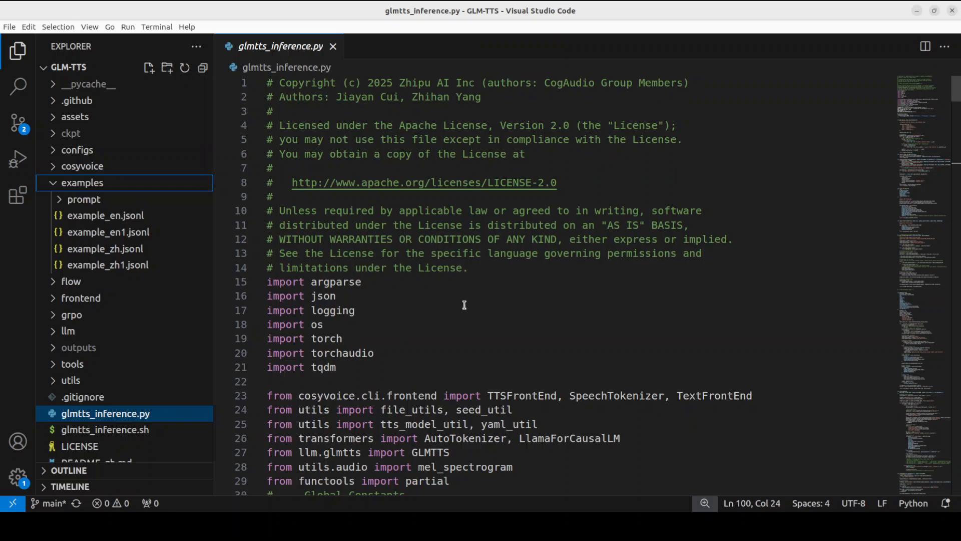
mouse_move(139, 251)
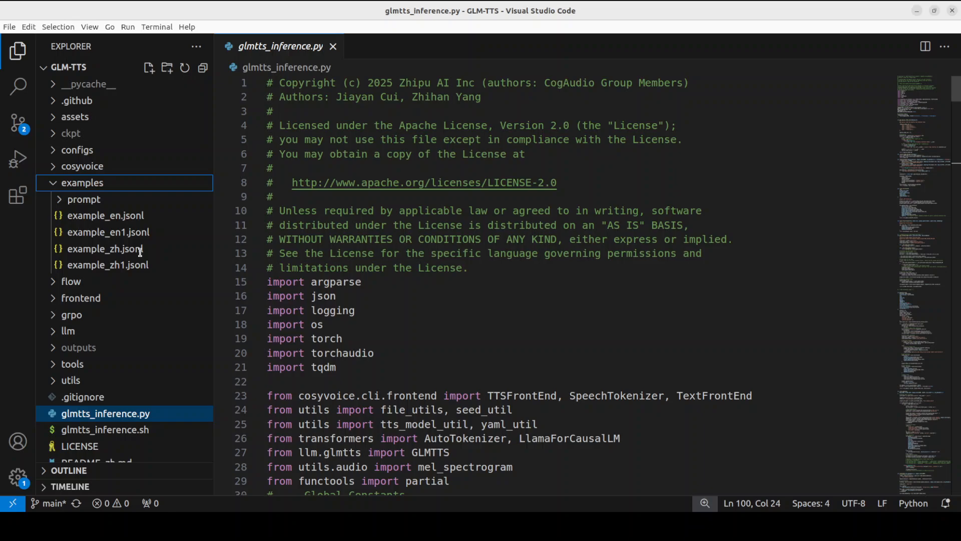
mouse_move(416, 304)
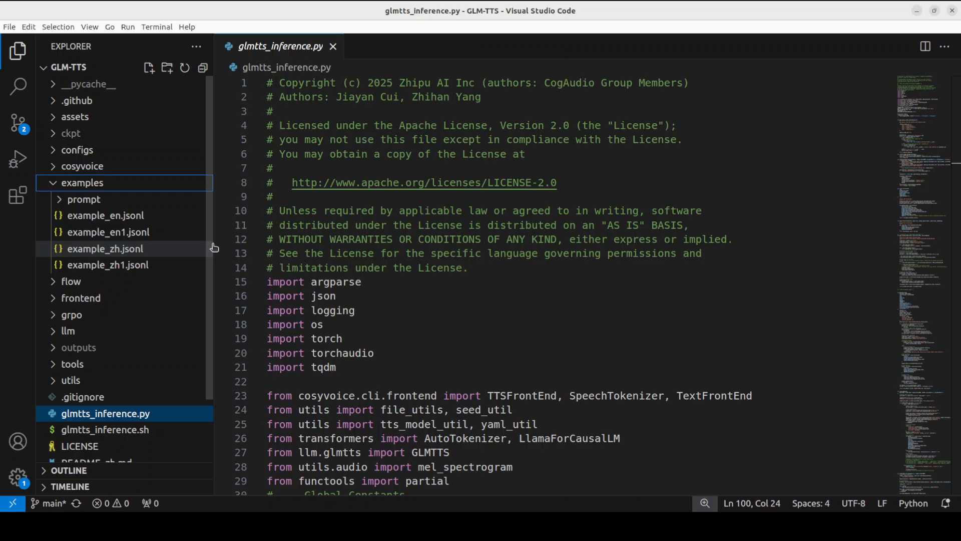
click(105, 248)
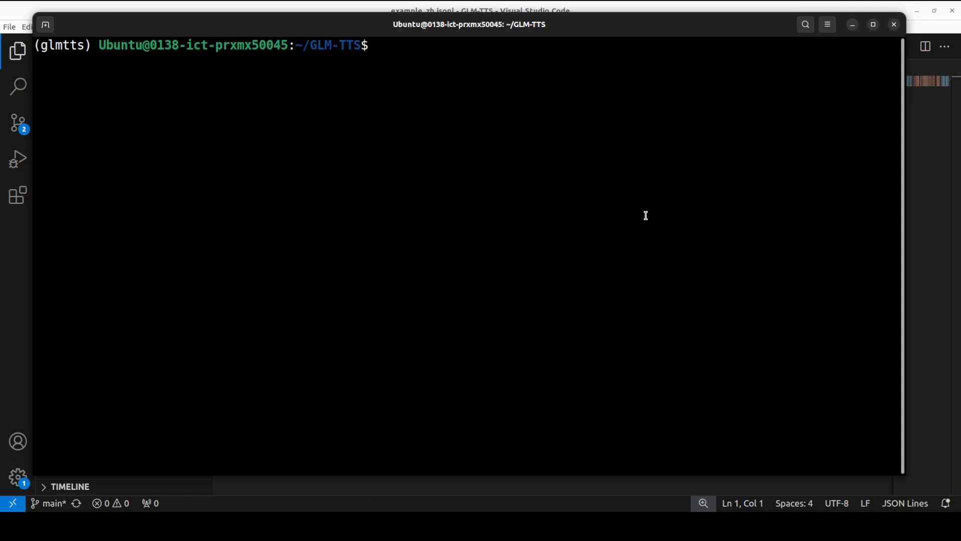
- Run glmtts_inference.py with --data=example_zh, --exp_name=_test and --use_cache
text(python glmtts_inference.py --data=example_zh --exp_name=_test --use_cache)
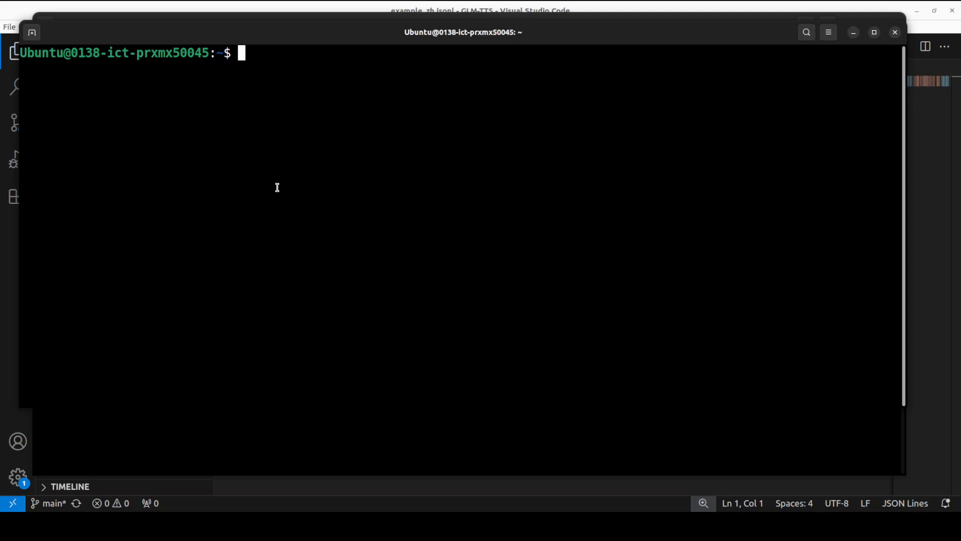
text(nvtop)
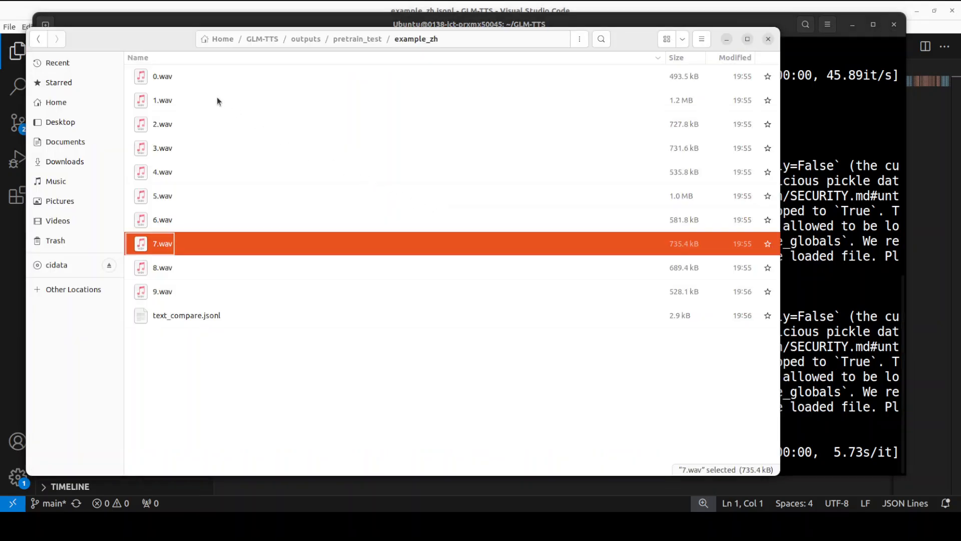
mouse_move(220, 328)
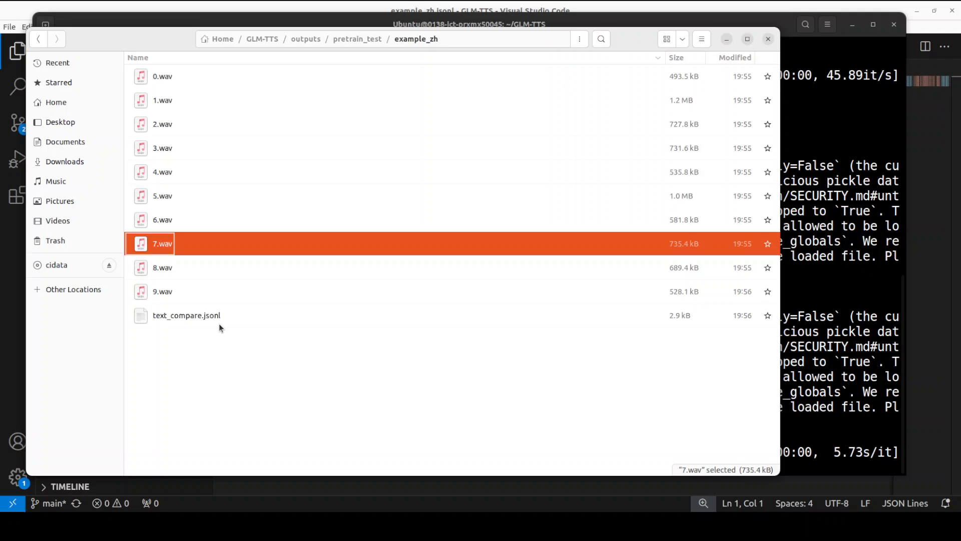
- Open text_compare.jsonl from the example_zh output folder
click(185, 314)
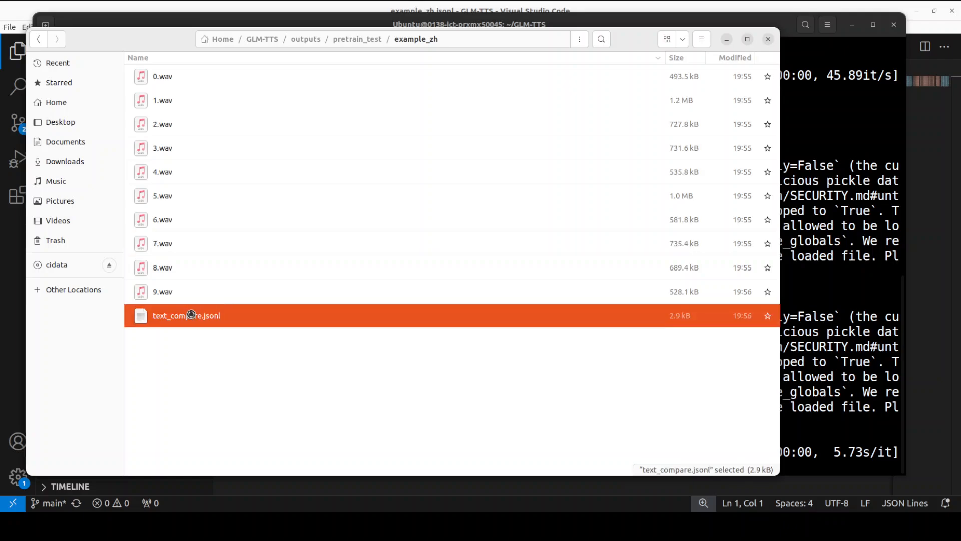
double_click(186, 315)
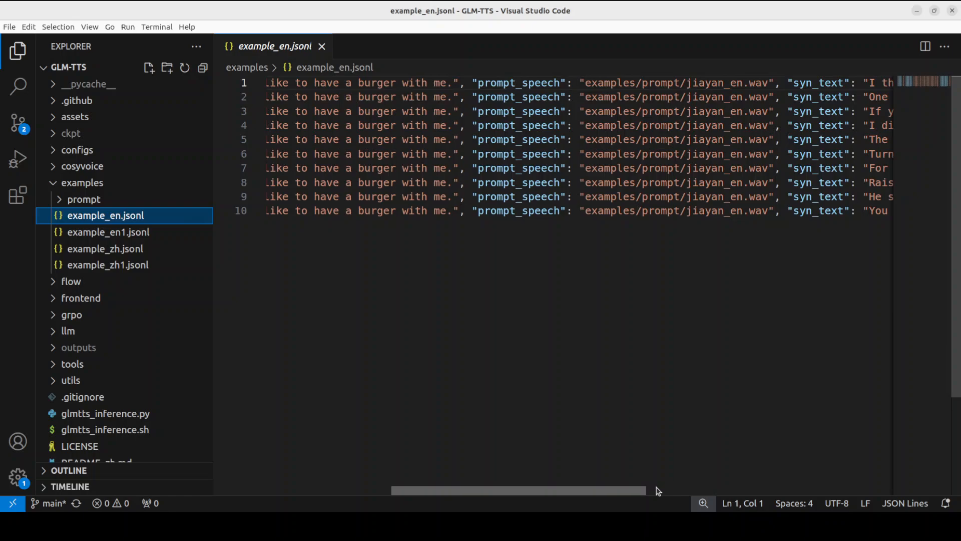
- Scroll example_en.jsonl sideways to read syn_text sentences like "I didn't catch your name."
drag(518, 491, 766, 490)
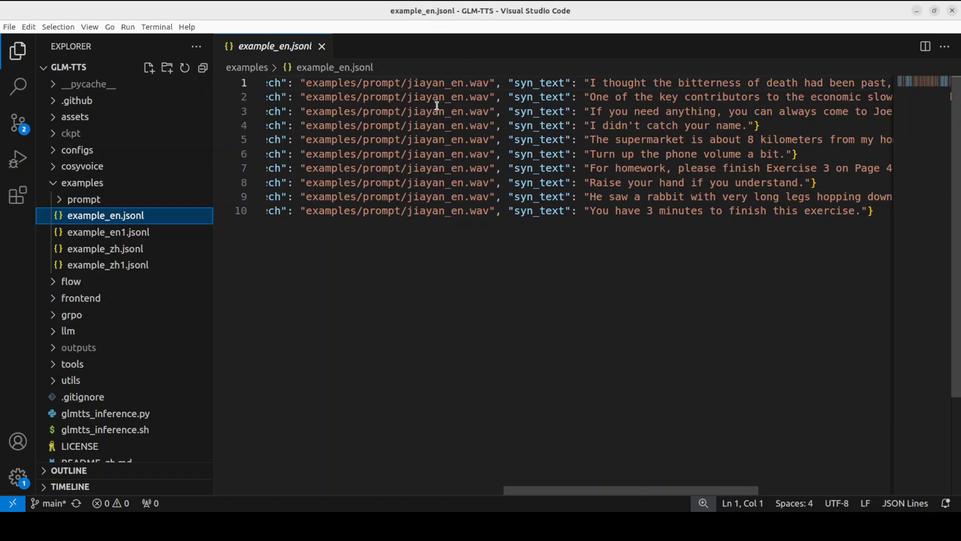
mouse_move(483, 112)
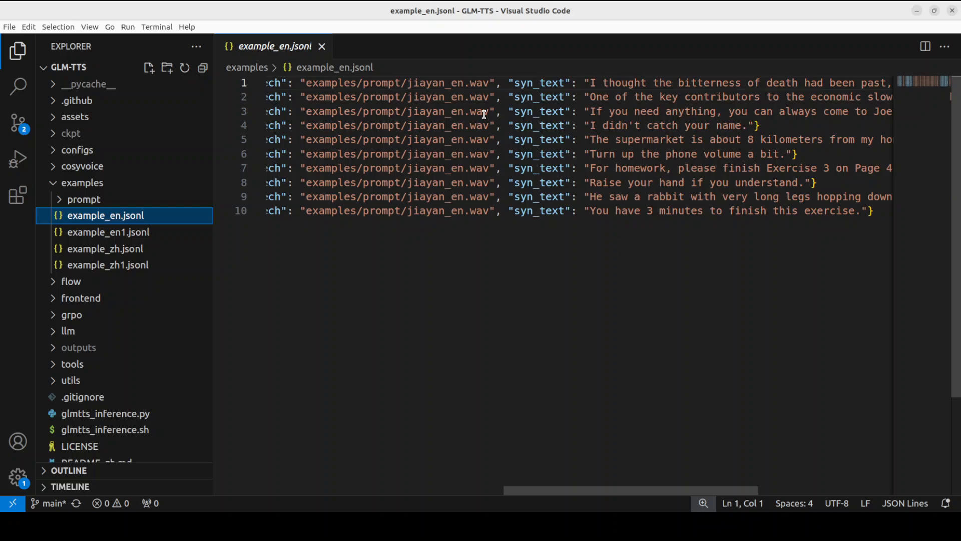
mouse_move(494, 211)
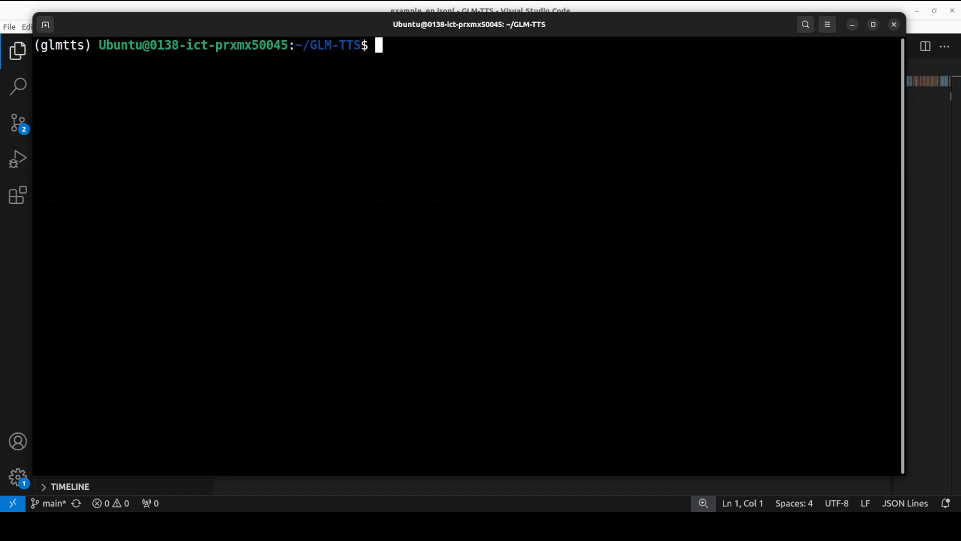
- Paste the English example inference command into the terminal
right_click(225, 104)
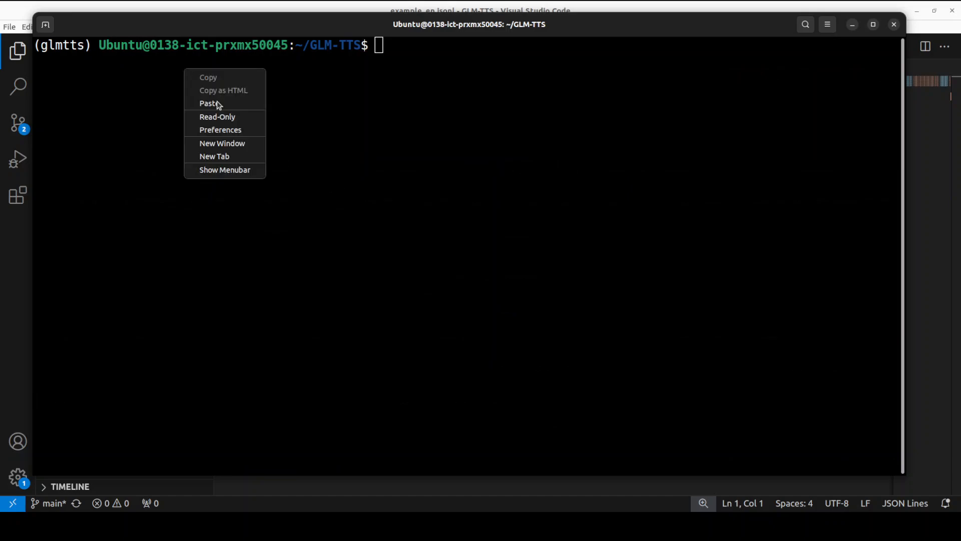
click(209, 103)
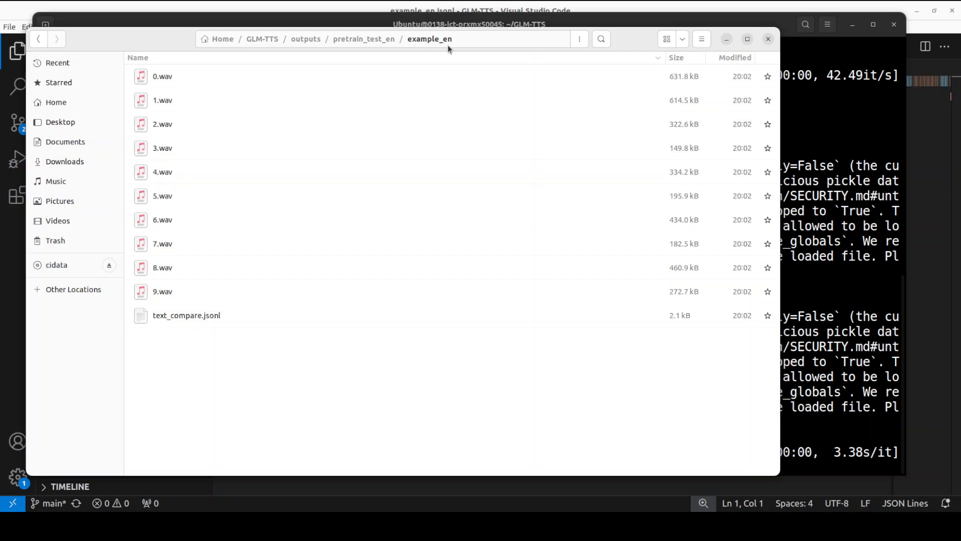
mouse_move(16, 153)
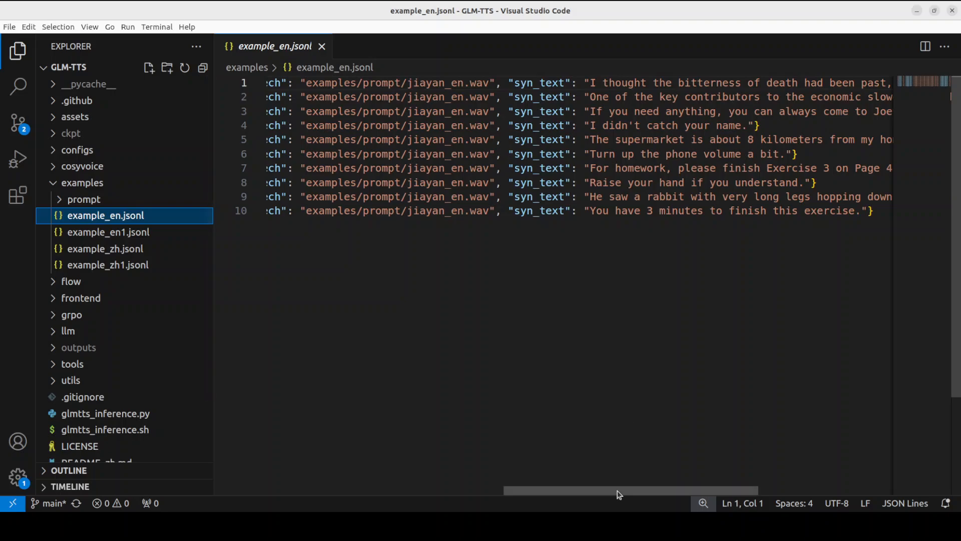
drag(628, 490, 762, 491)
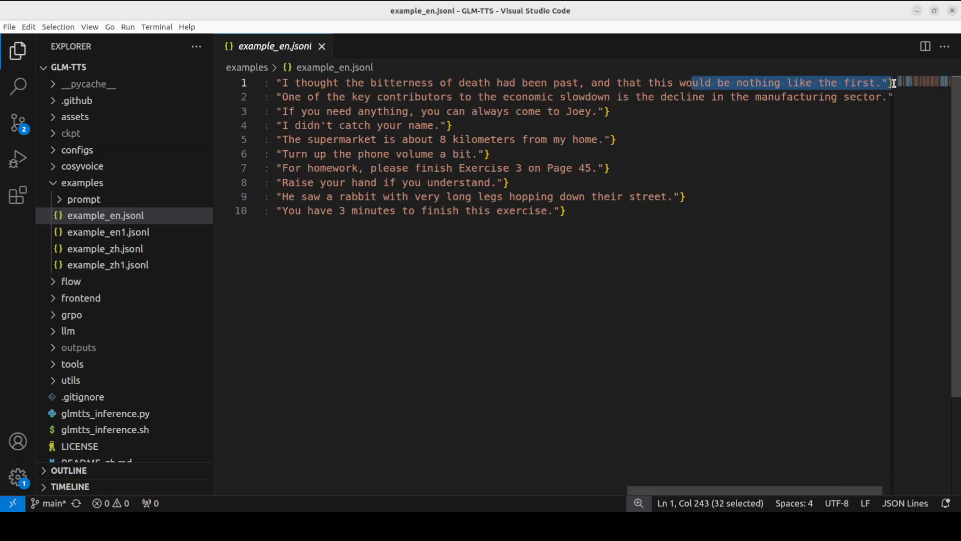
mouse_move(392, 96)
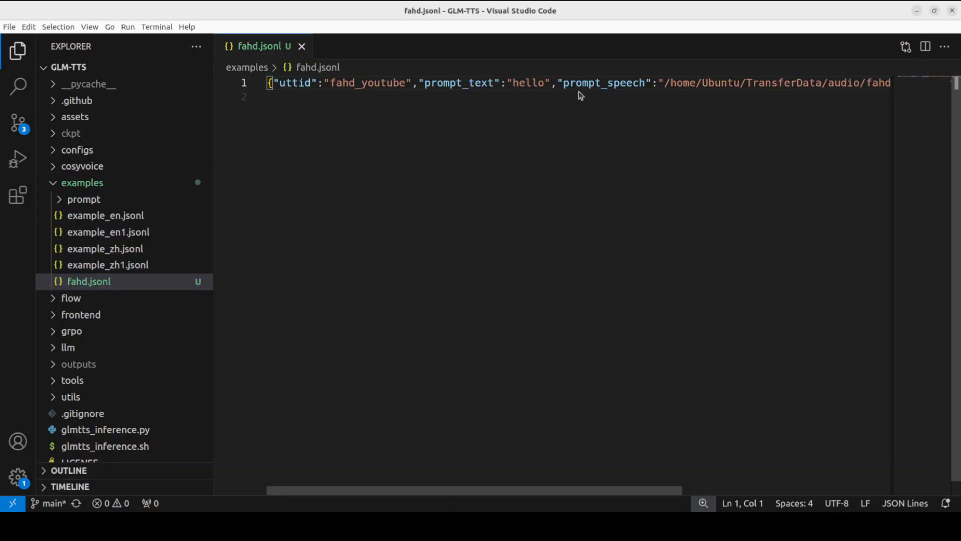
mouse_move(603, 507)
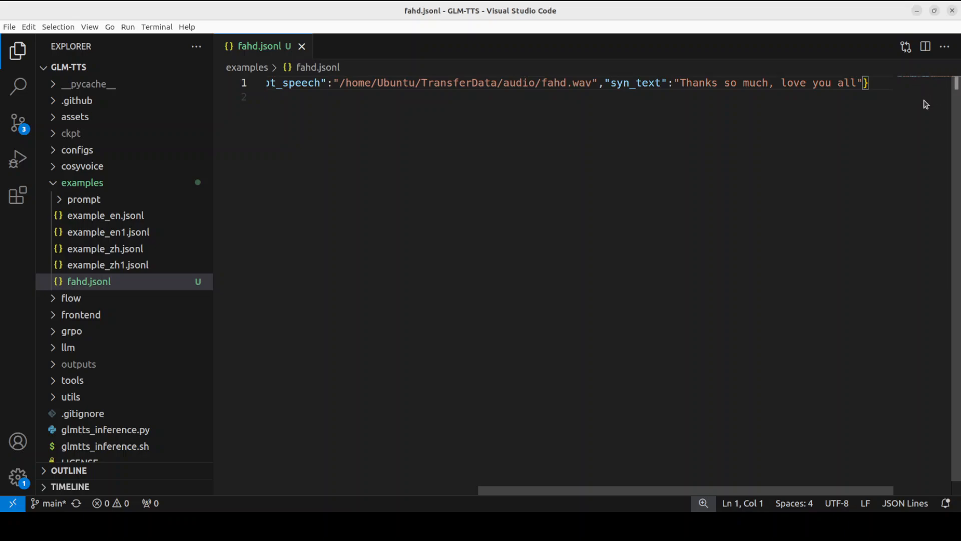
mouse_move(920, 104)
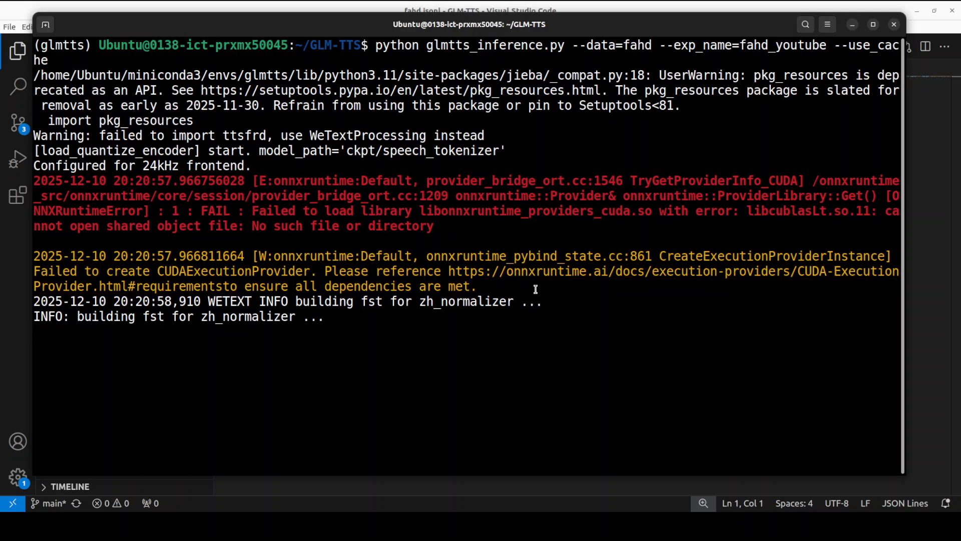
mouse_move(234, 305)
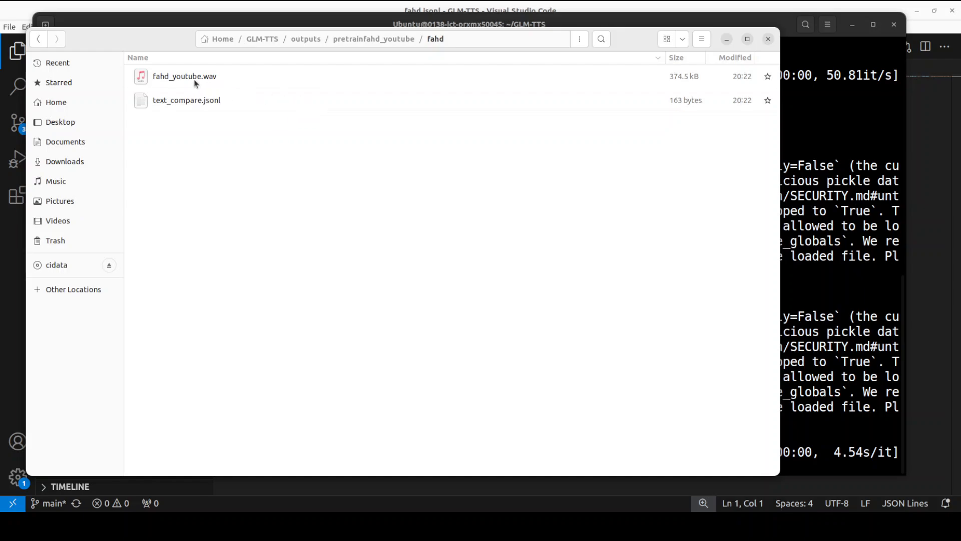
mouse_move(313, 81)
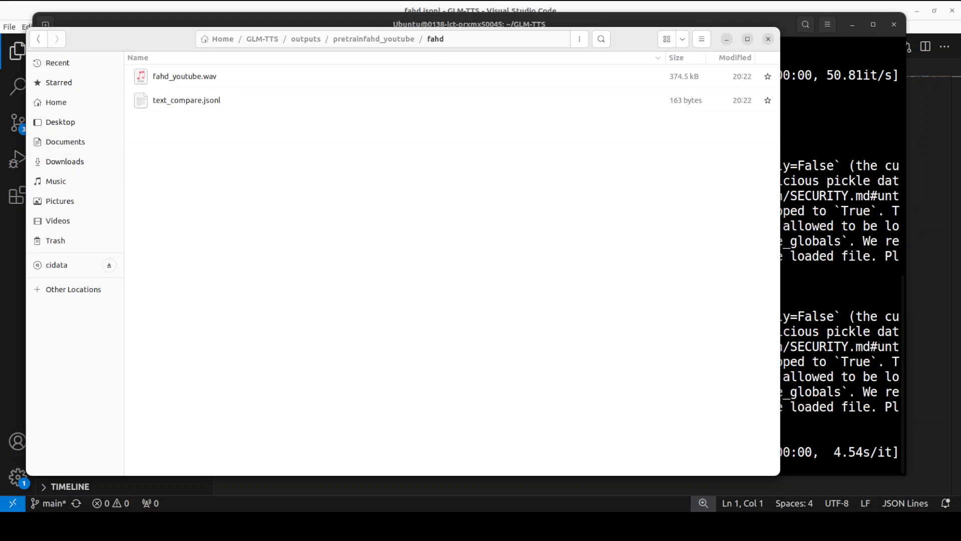
- Check the fahd run output: fahd_youtube.wav and text_compare.jsonl in outputs/pretrainfahd_youtube/fahd
click(767, 39)
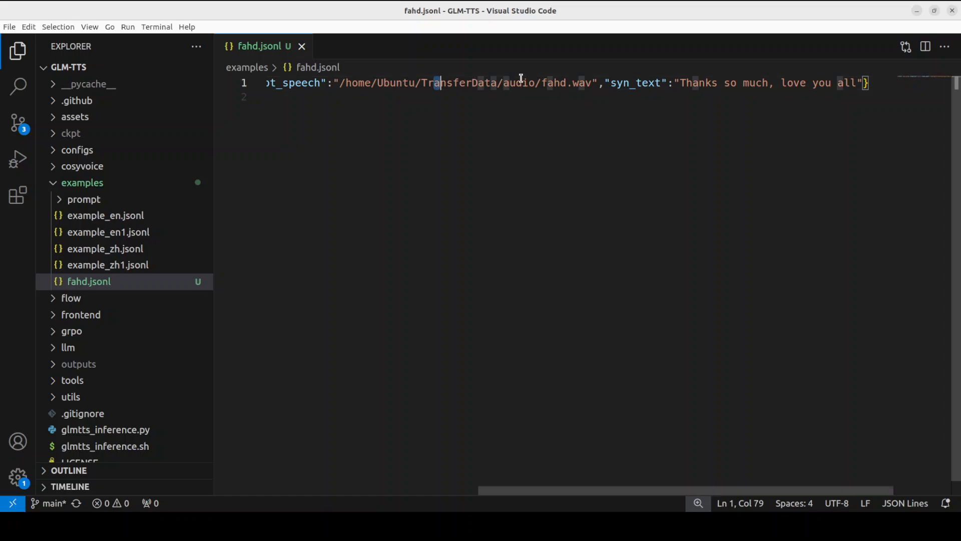
drag(436, 83, 634, 82)
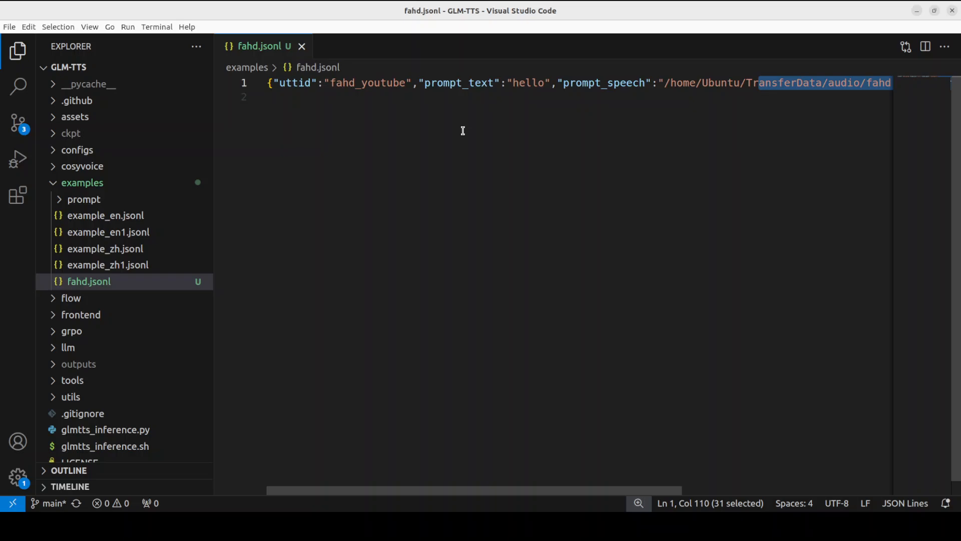
- Show the zai-org/GLM-TTS Hugging Face model card tab
click(432, 12)
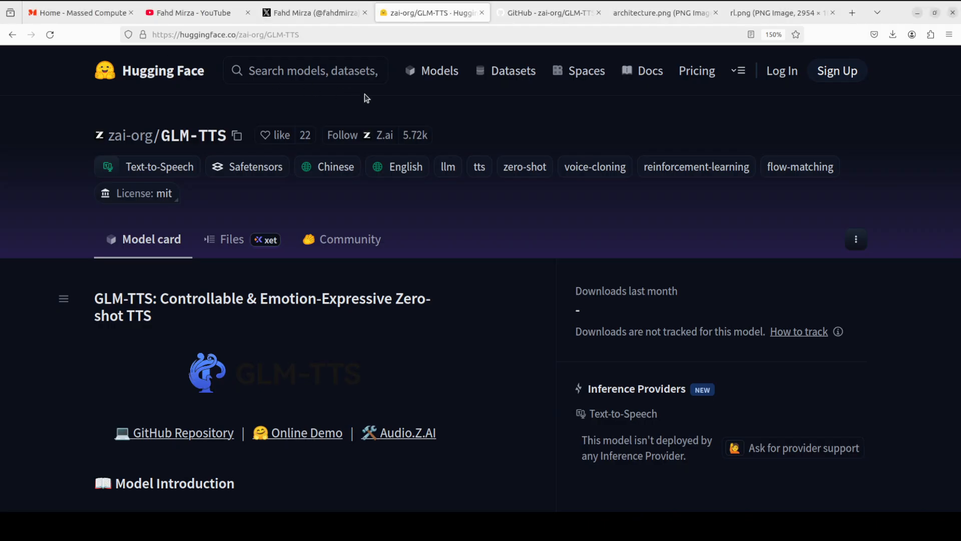
mouse_move(903, 283)
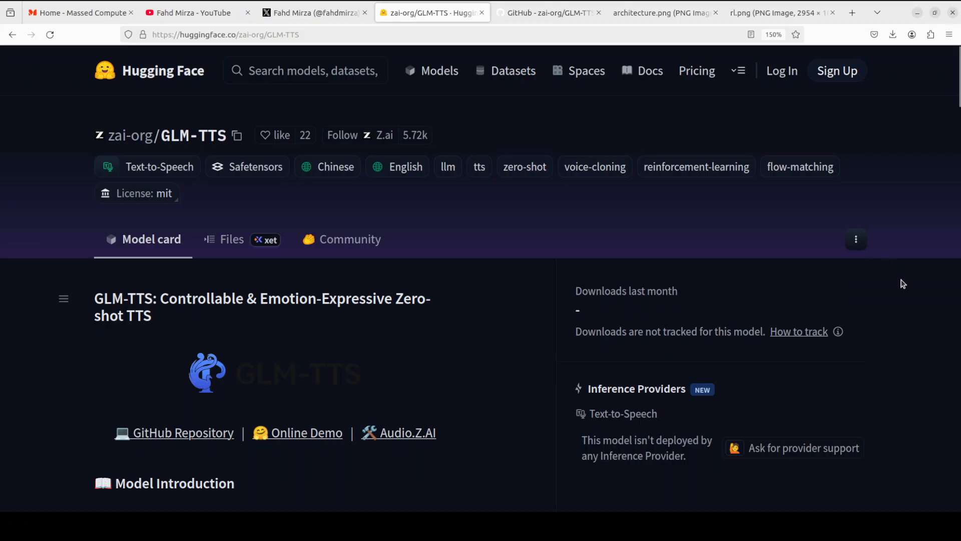
mouse_move(896, 298)
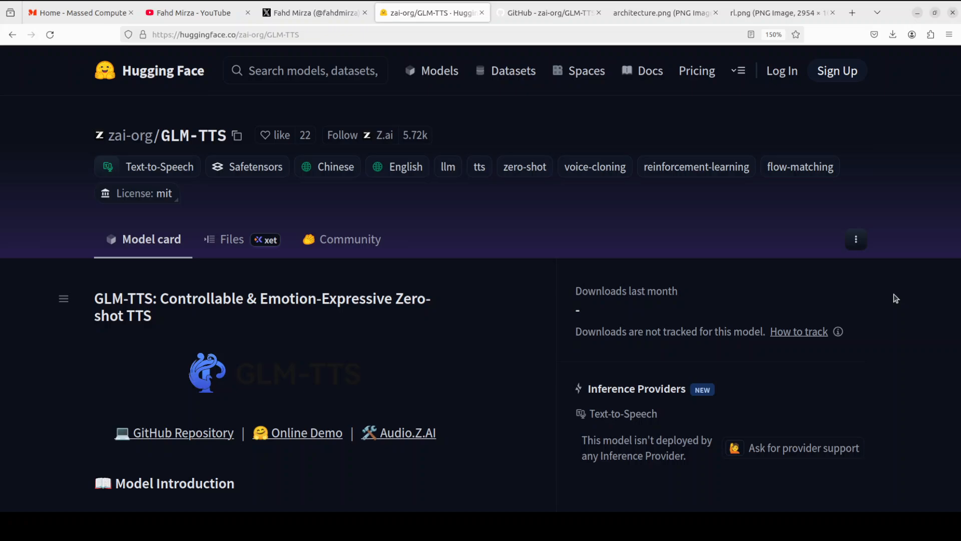
mouse_move(585, 155)
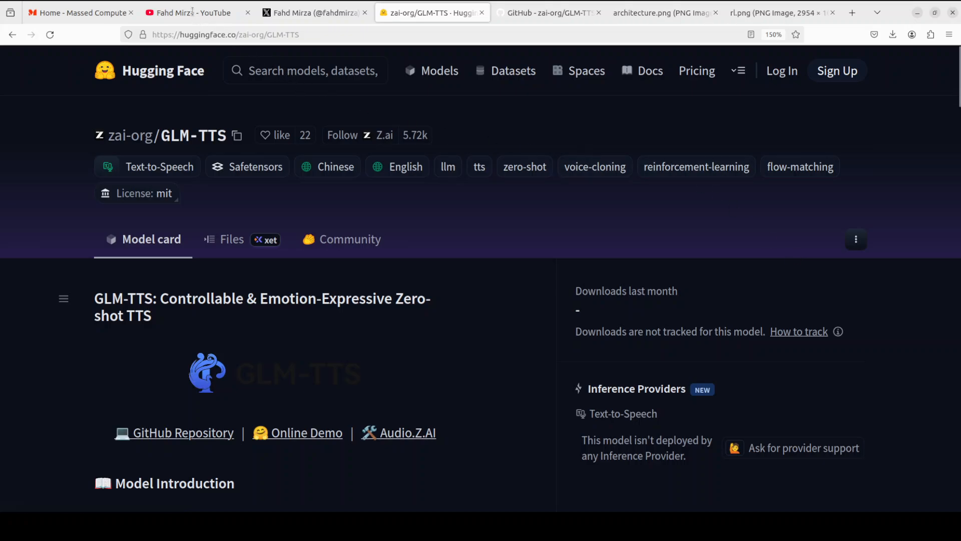
- View the YouTube channel's GLM search results, then the creator's X profile
click(190, 12)
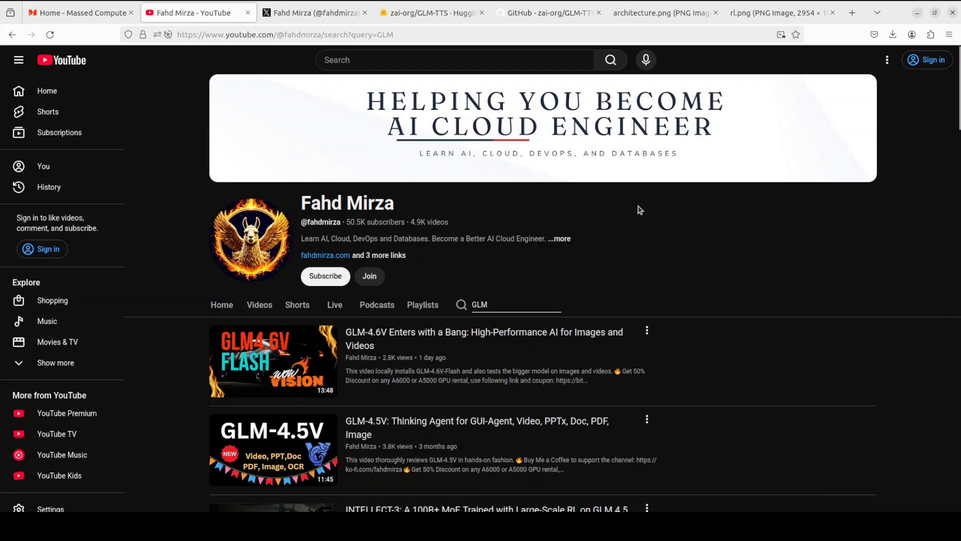
click(312, 12)
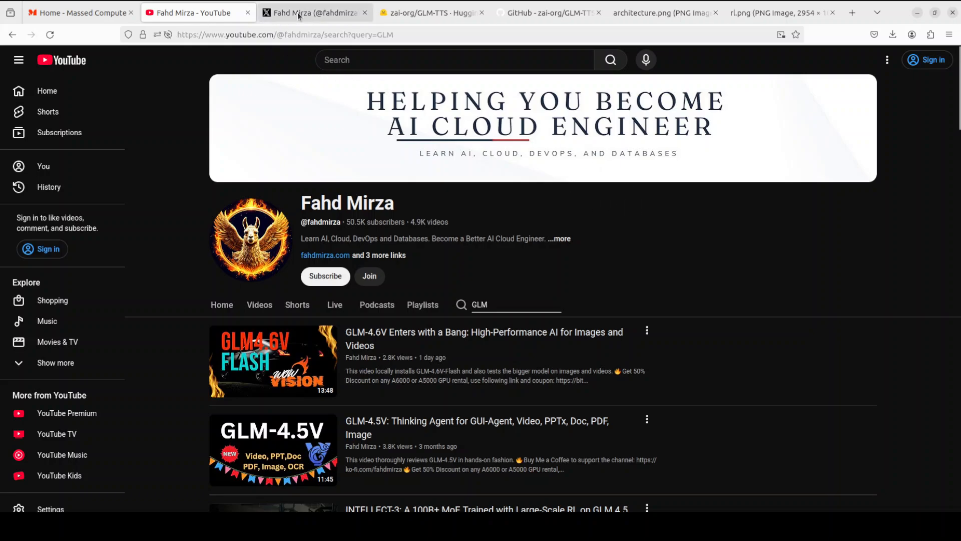
click(314, 12)
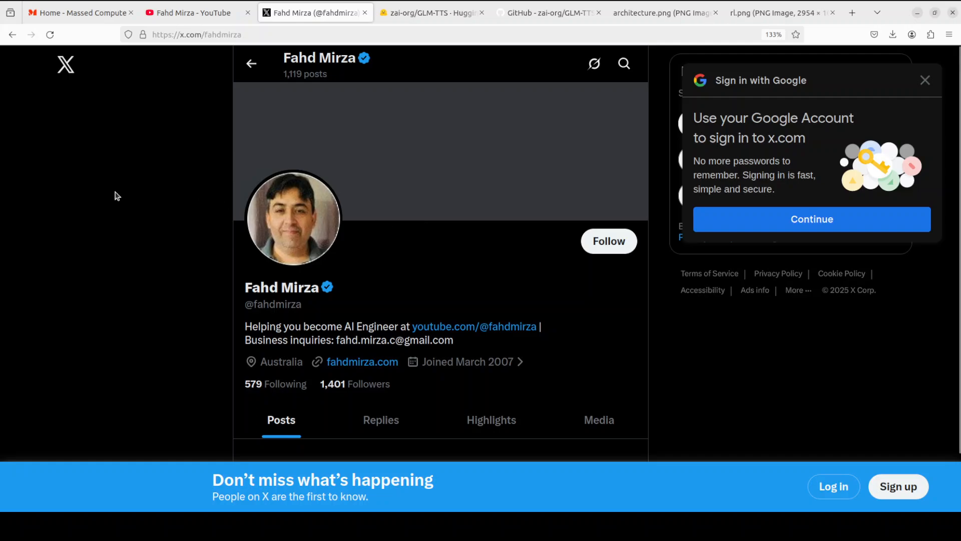